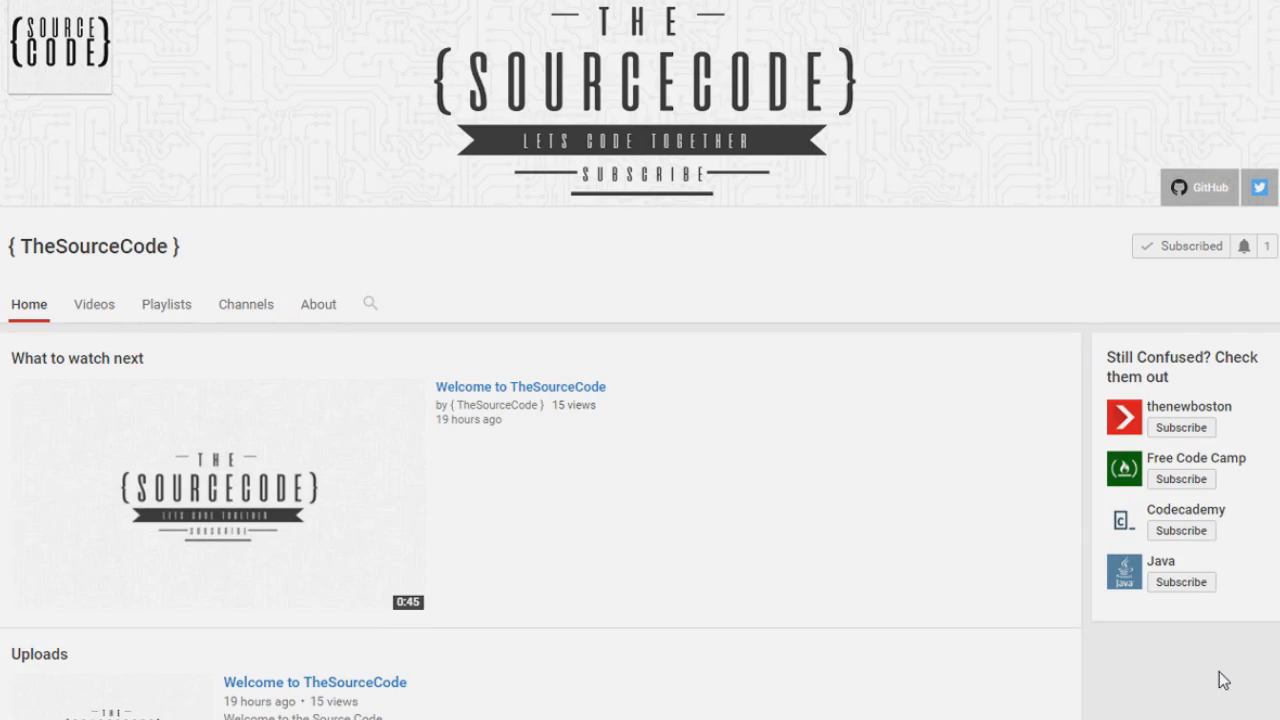
mouse_move(1242, 330)
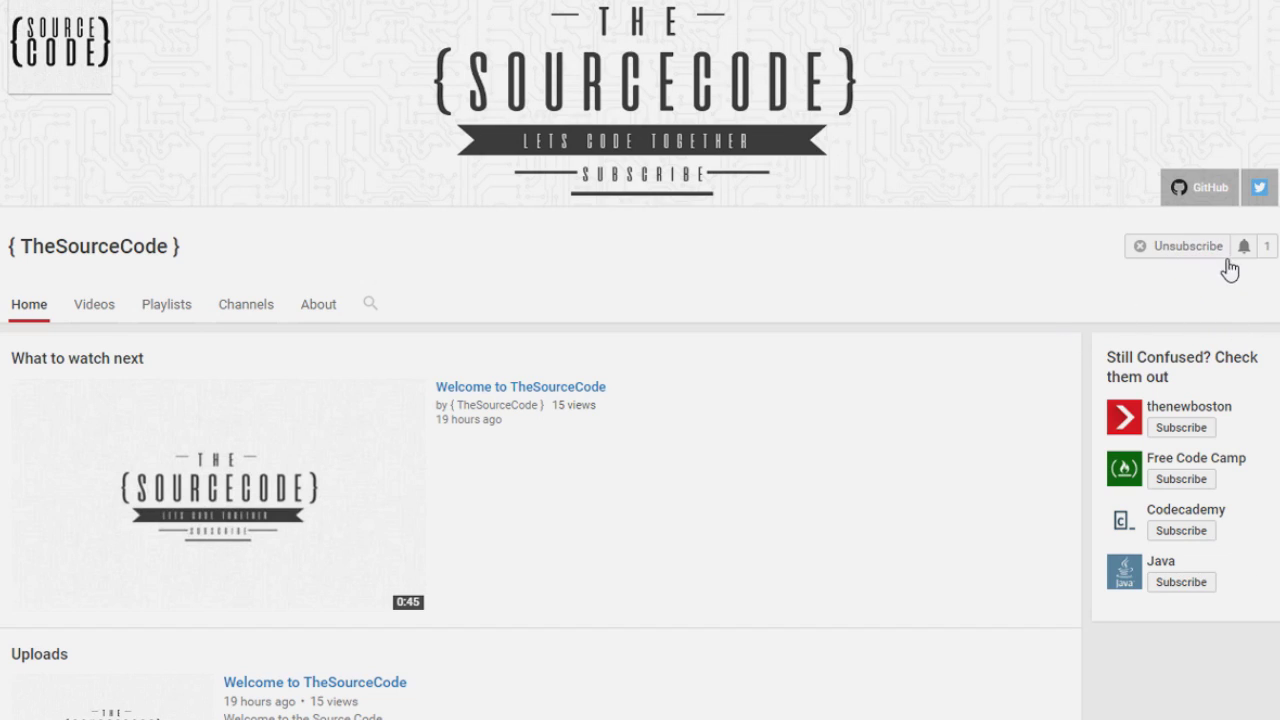
- Open the bell notification settings for the subscribed TheSourceCode channel
click(1247, 246)
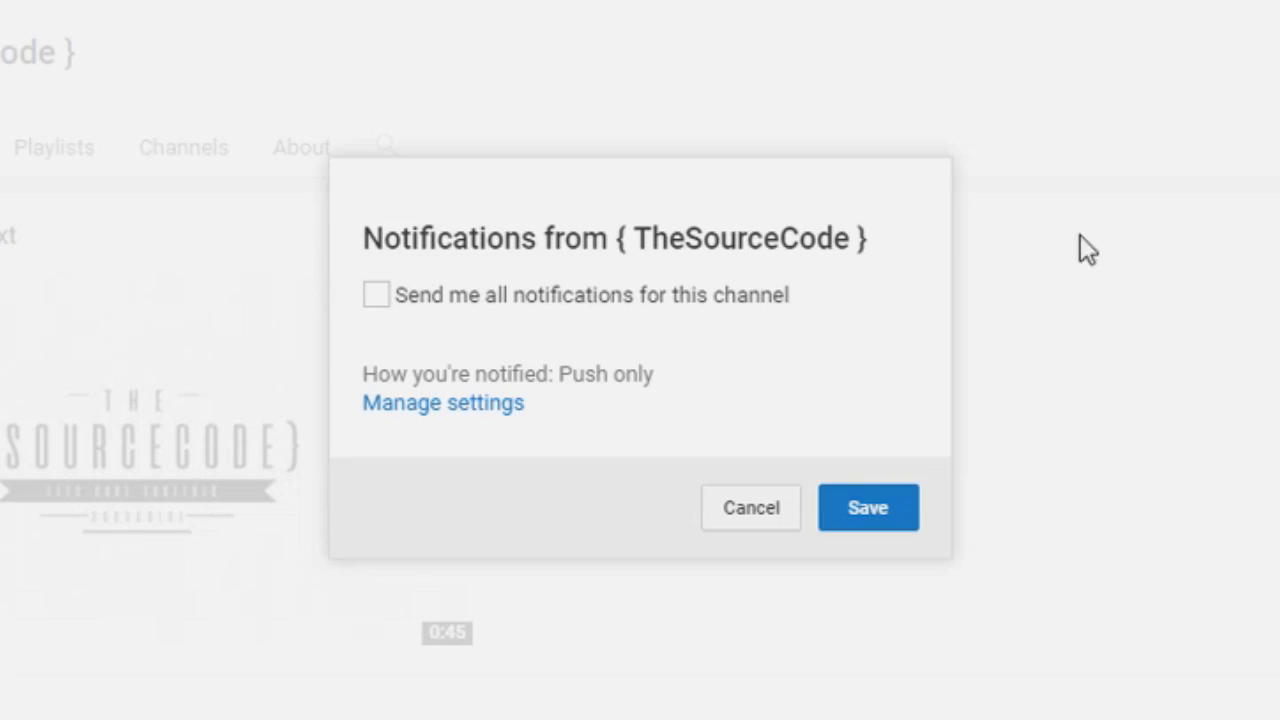
mouse_move(377, 294)
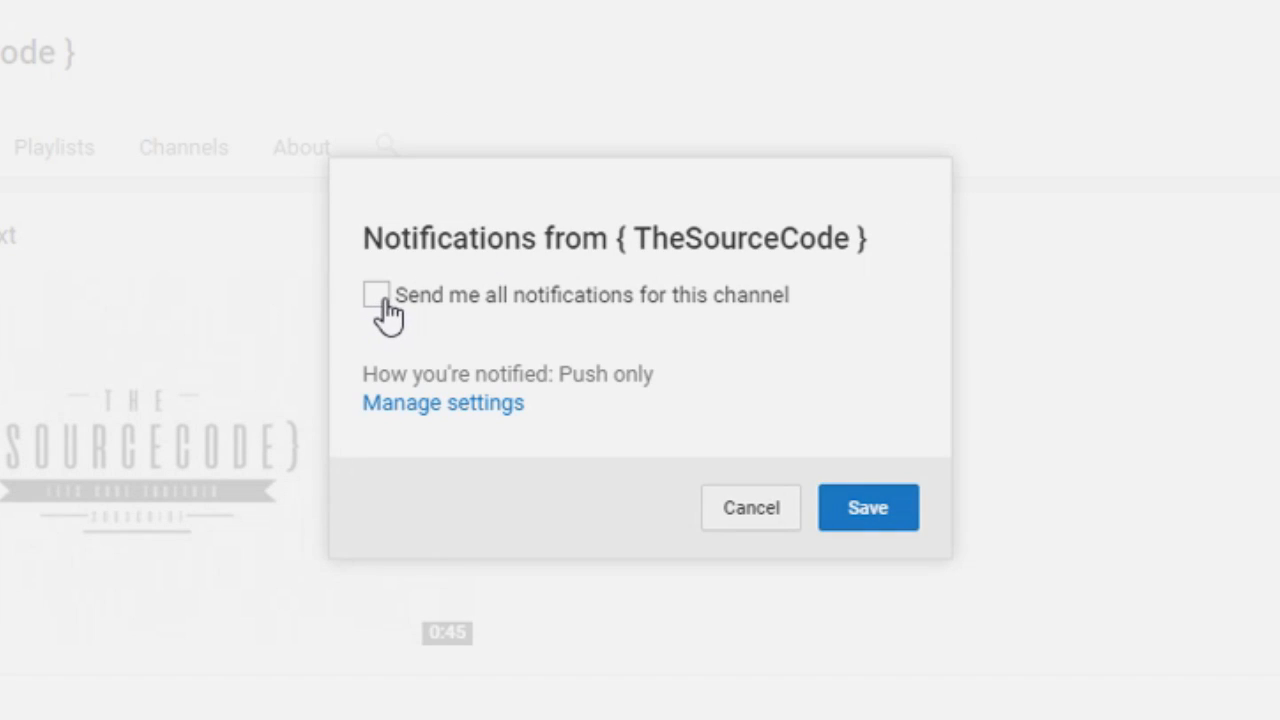
mouse_move(808, 452)
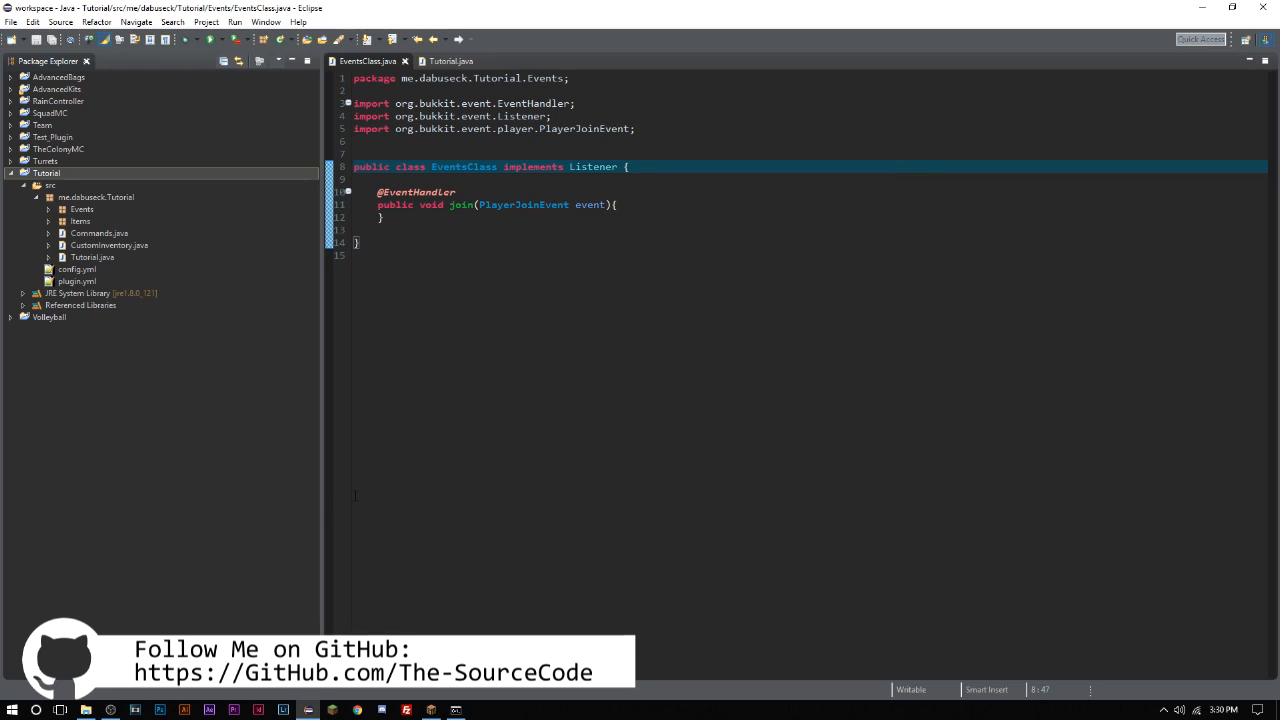
- Add a line in join getting the joining player via event.getPlayer()
click(620, 205)
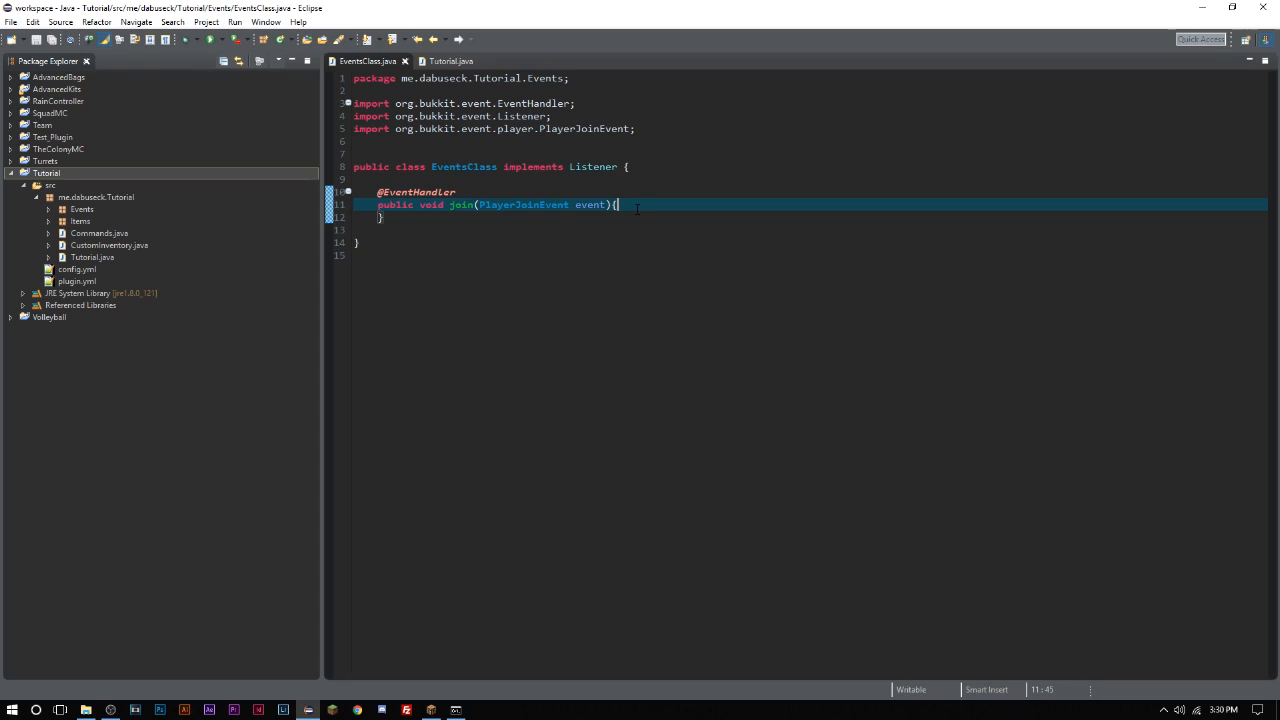
key(Return)
text(Player player = event)
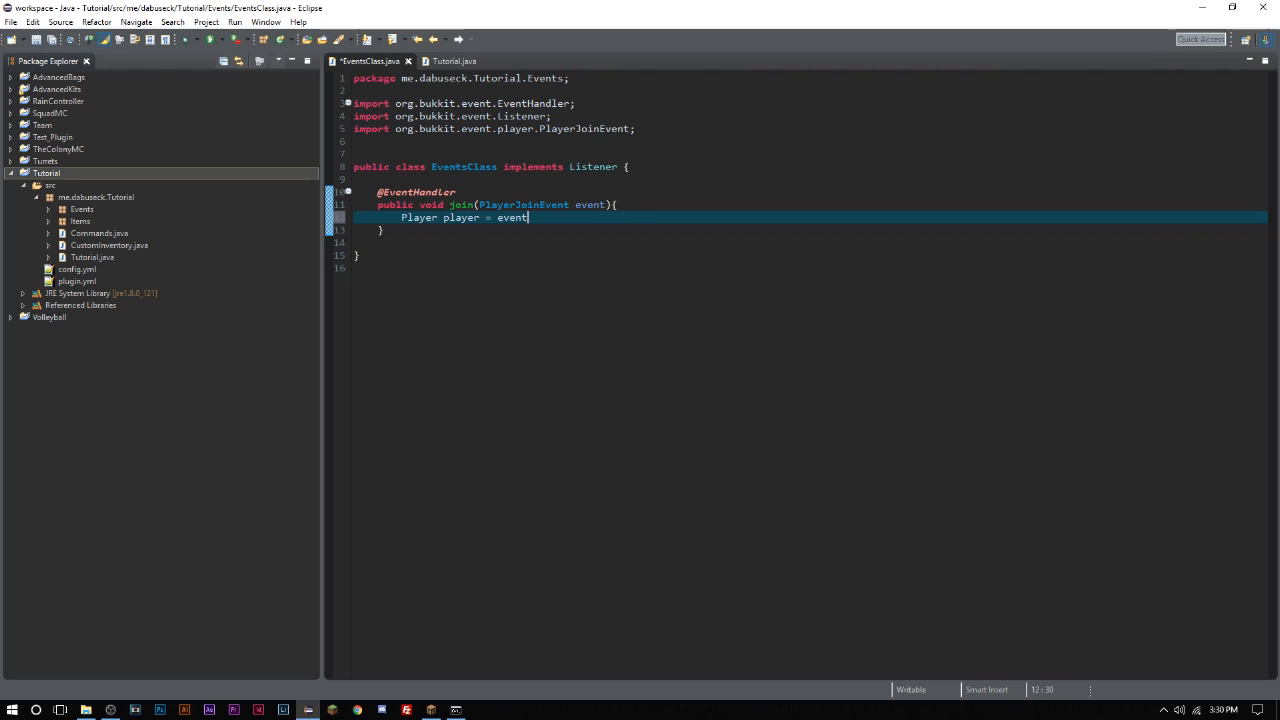
text(.getPlayer();)
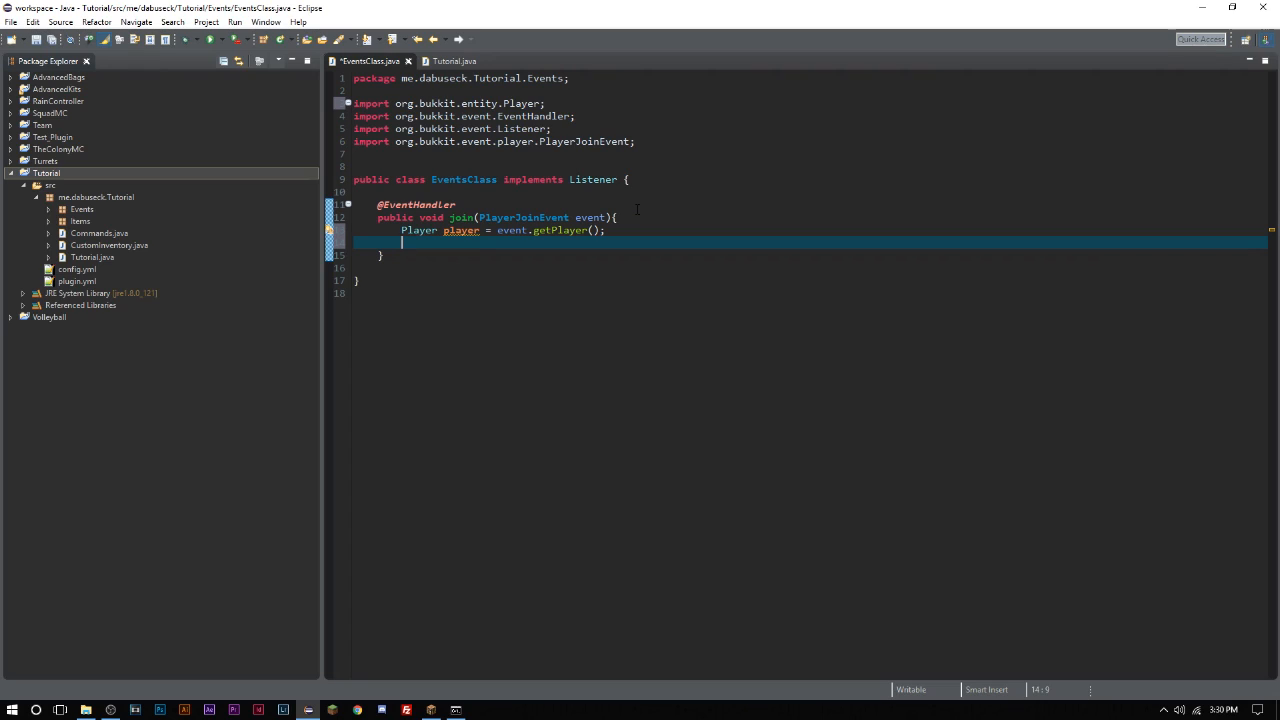
- Add 'ScoreboardManager m = Bukkit.getScoreboardManager();' using autocomplete for the imports
text(s)
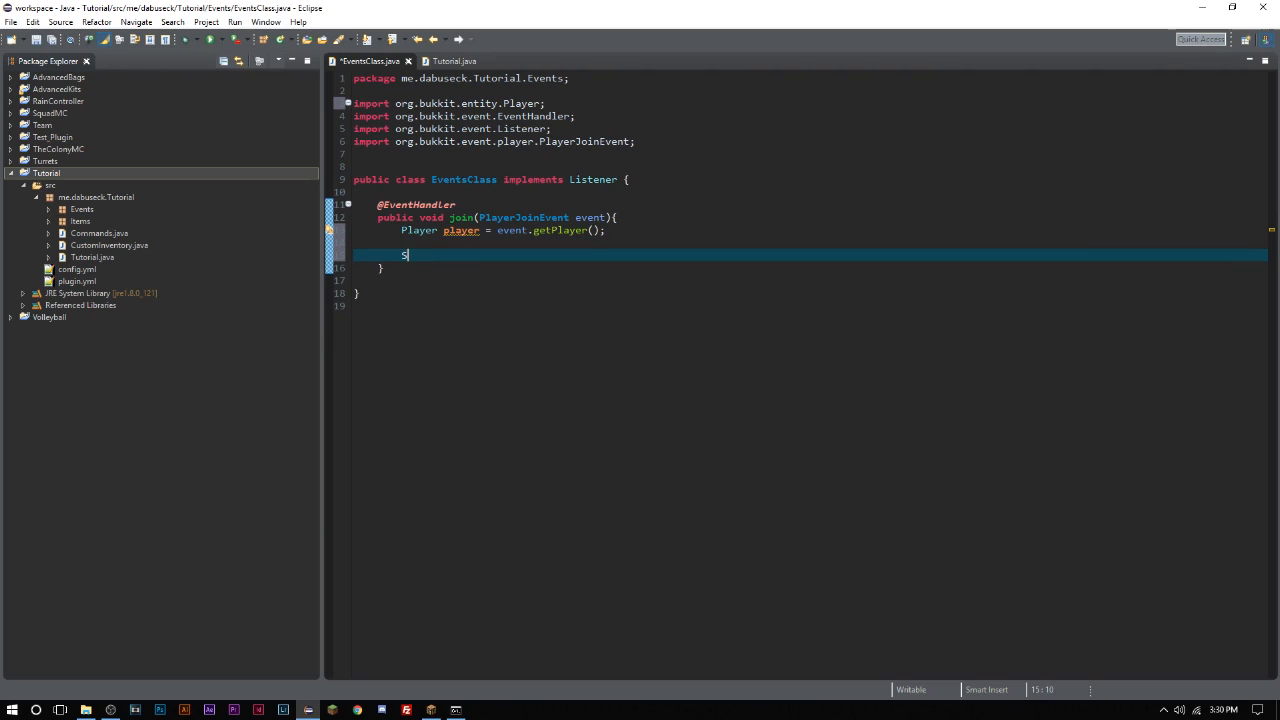
text(coreboard)
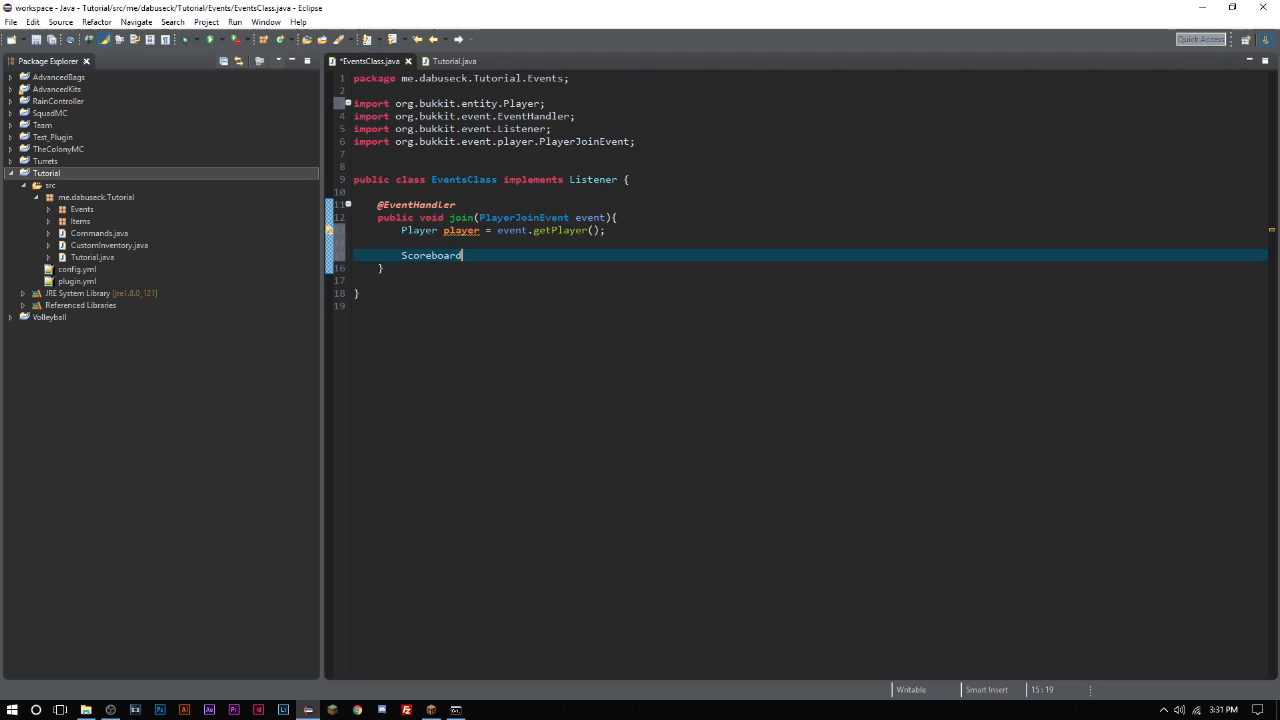
text(Manager)
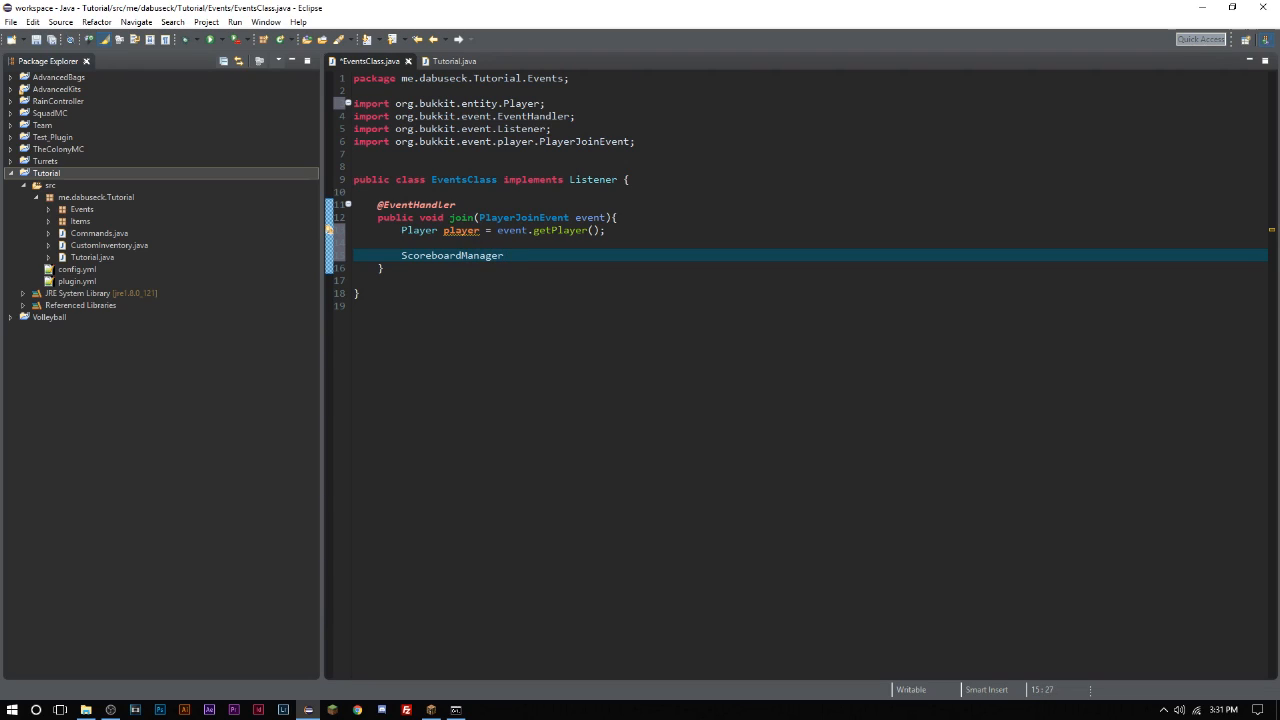
text(m =)
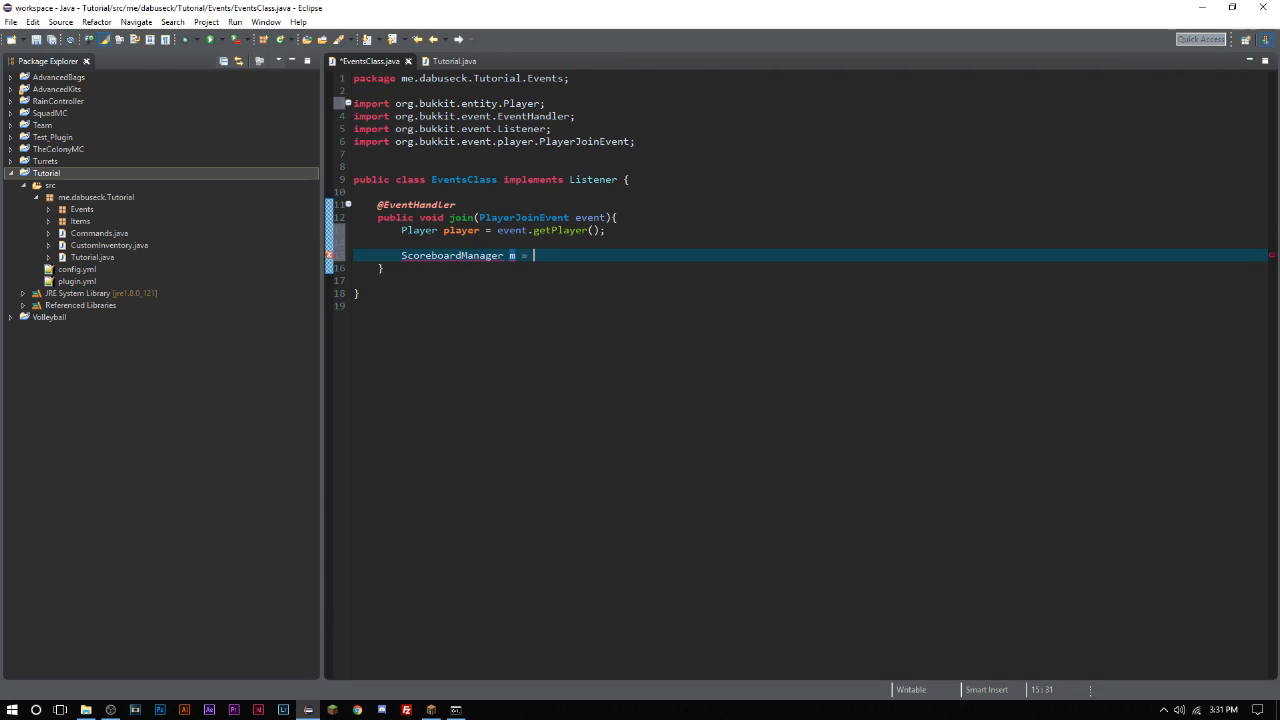
text(Bukkit.)
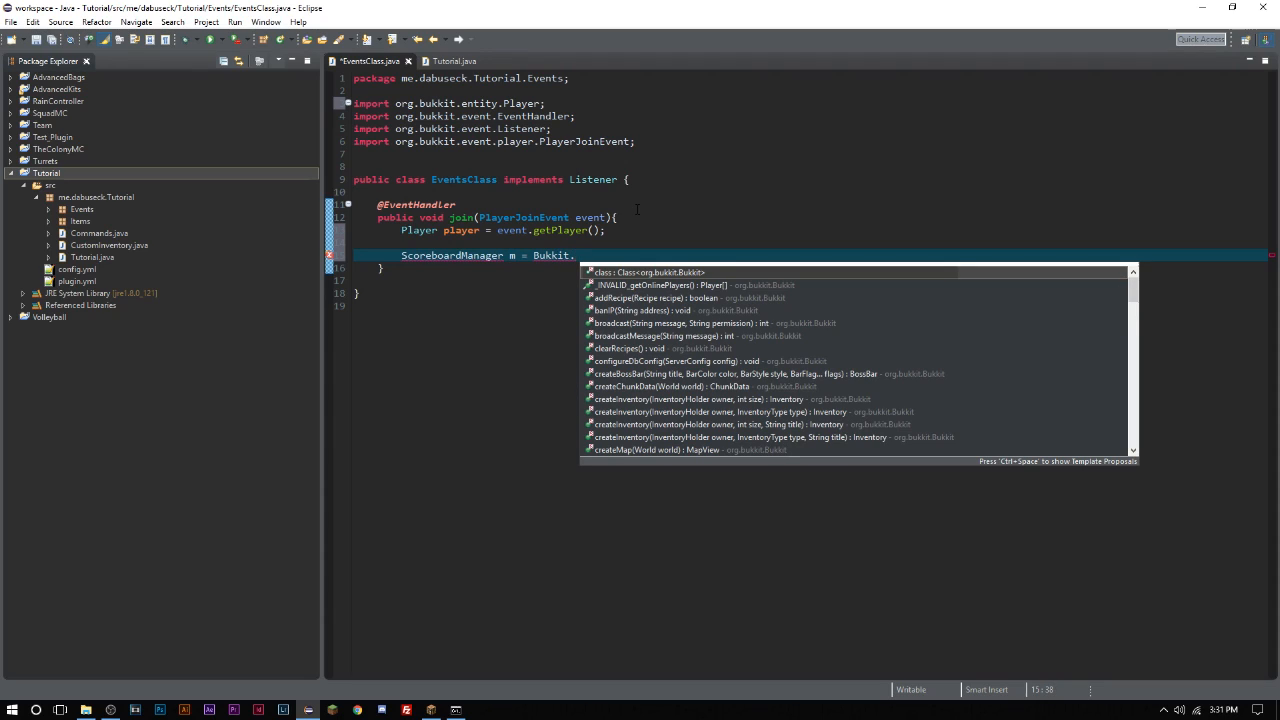
text(getScoreboardManager();)
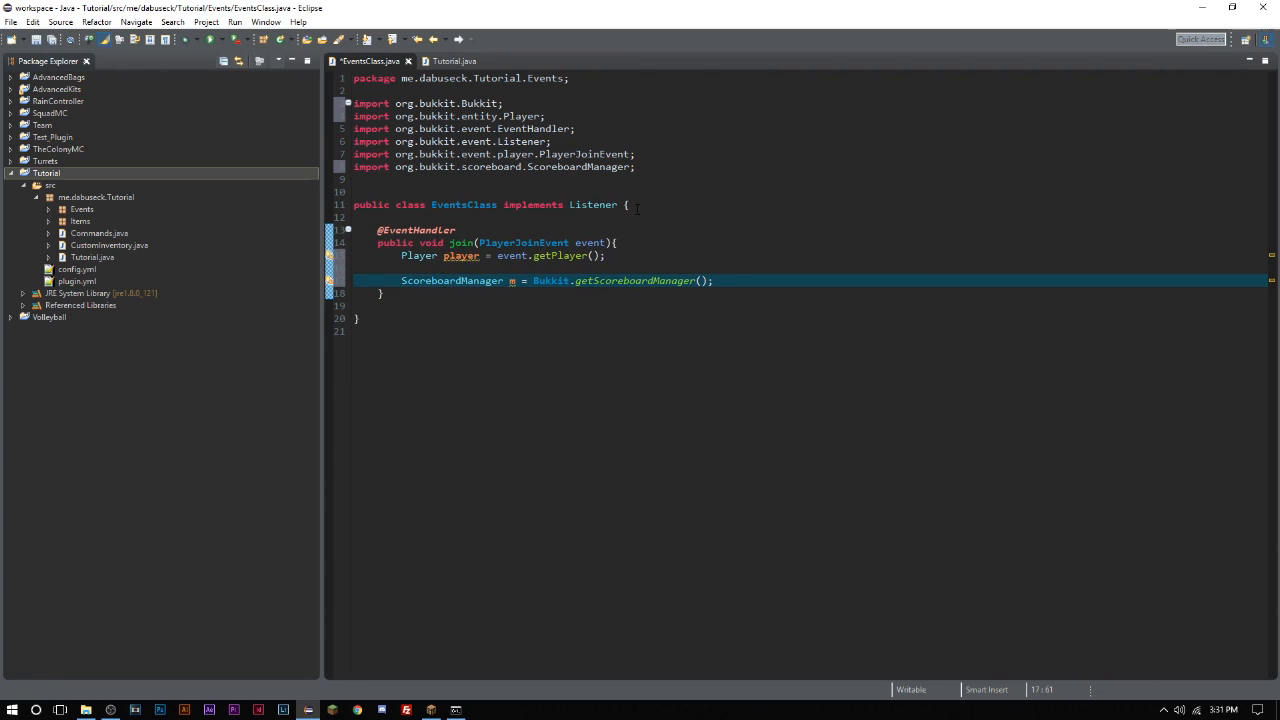
- Add 'Scoreboard b = m.getNewScoreboard();' and import org.bukkit.scoreboard.Scoreboard
key(Return)
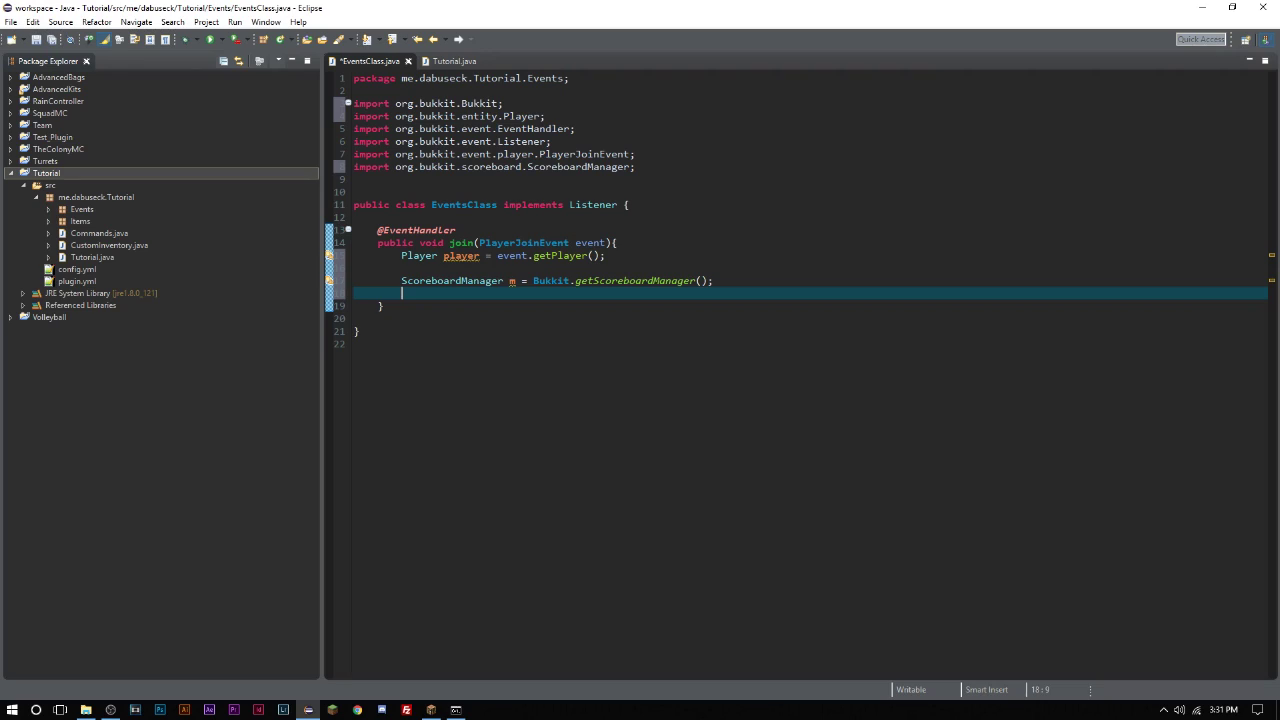
text(Sco)
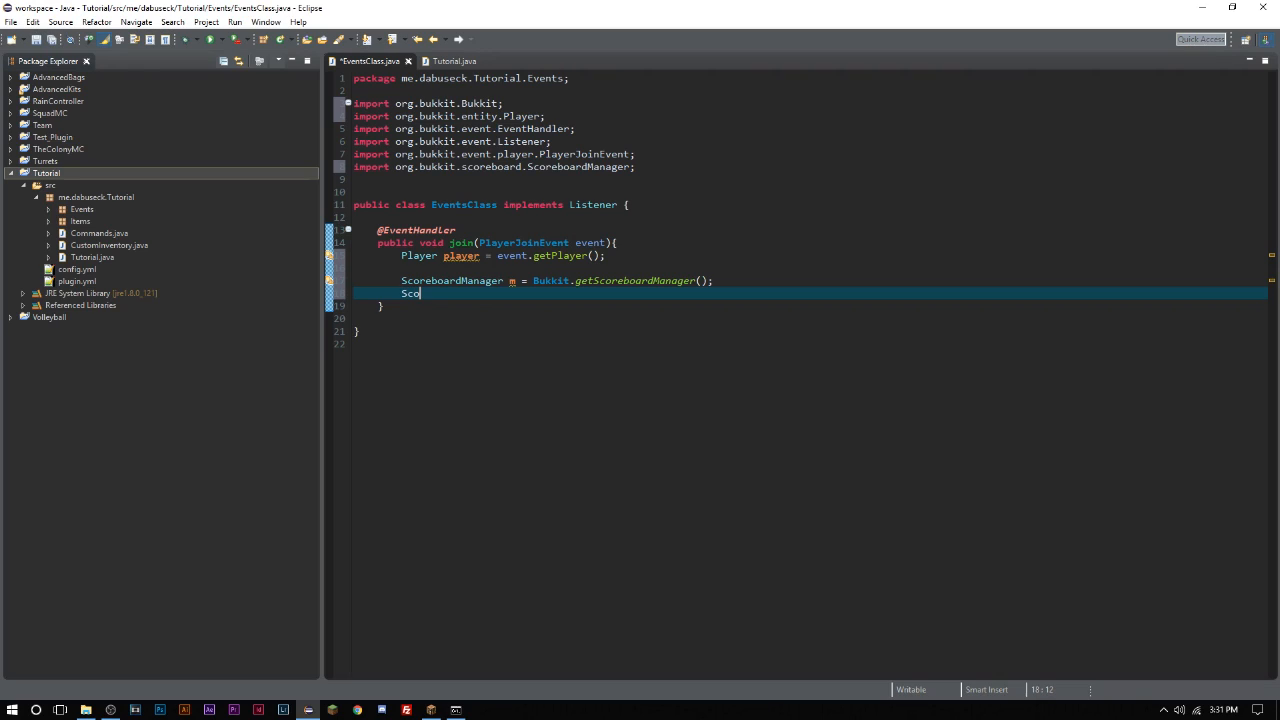
text(reboard)
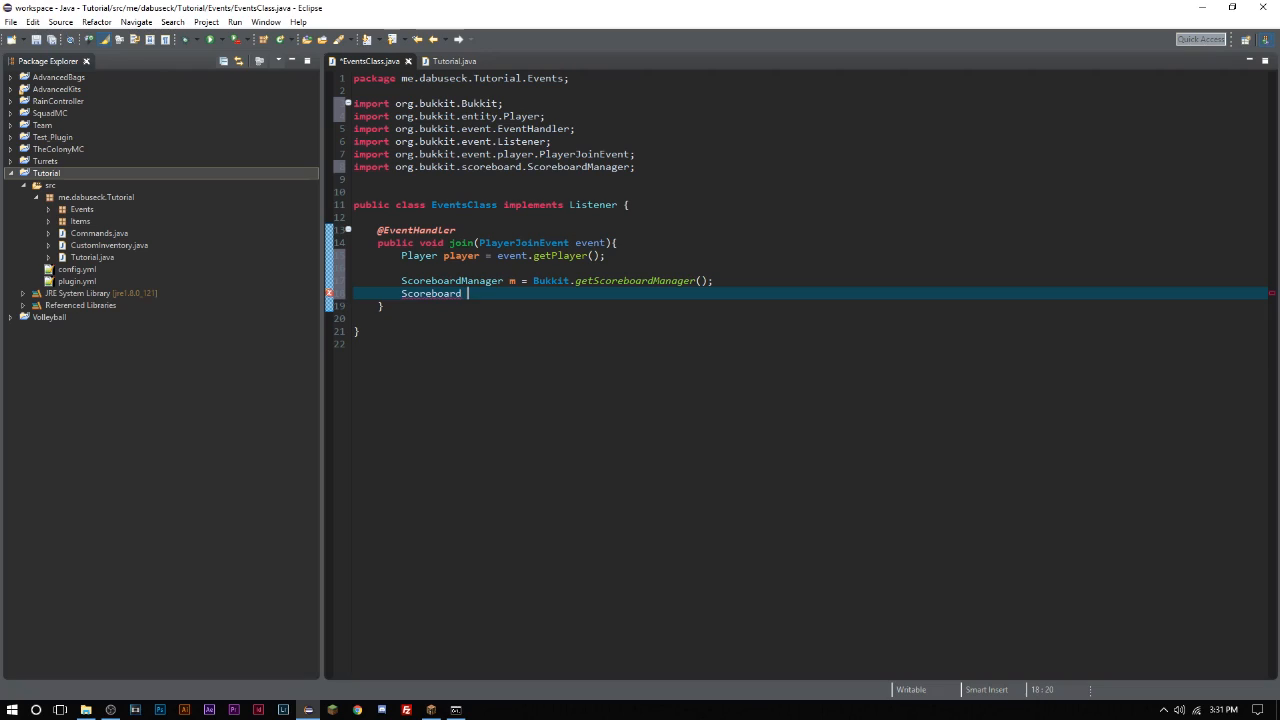
text(b)
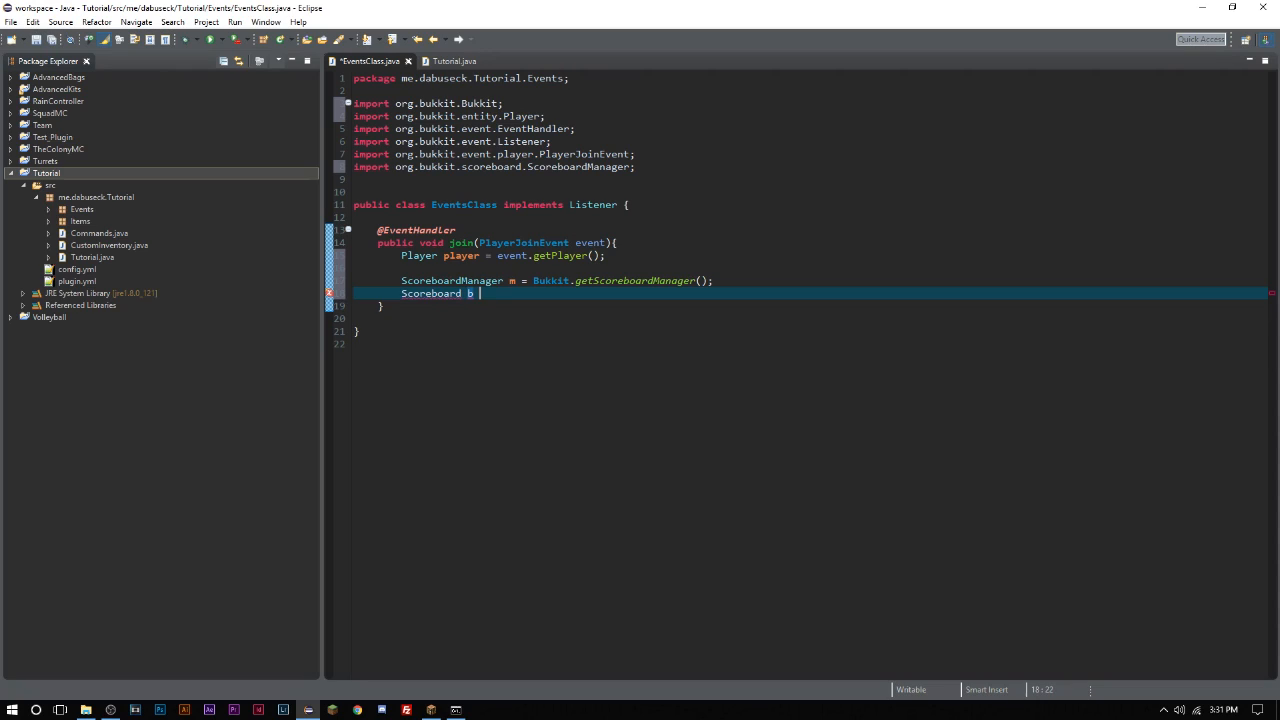
text(= manager.)
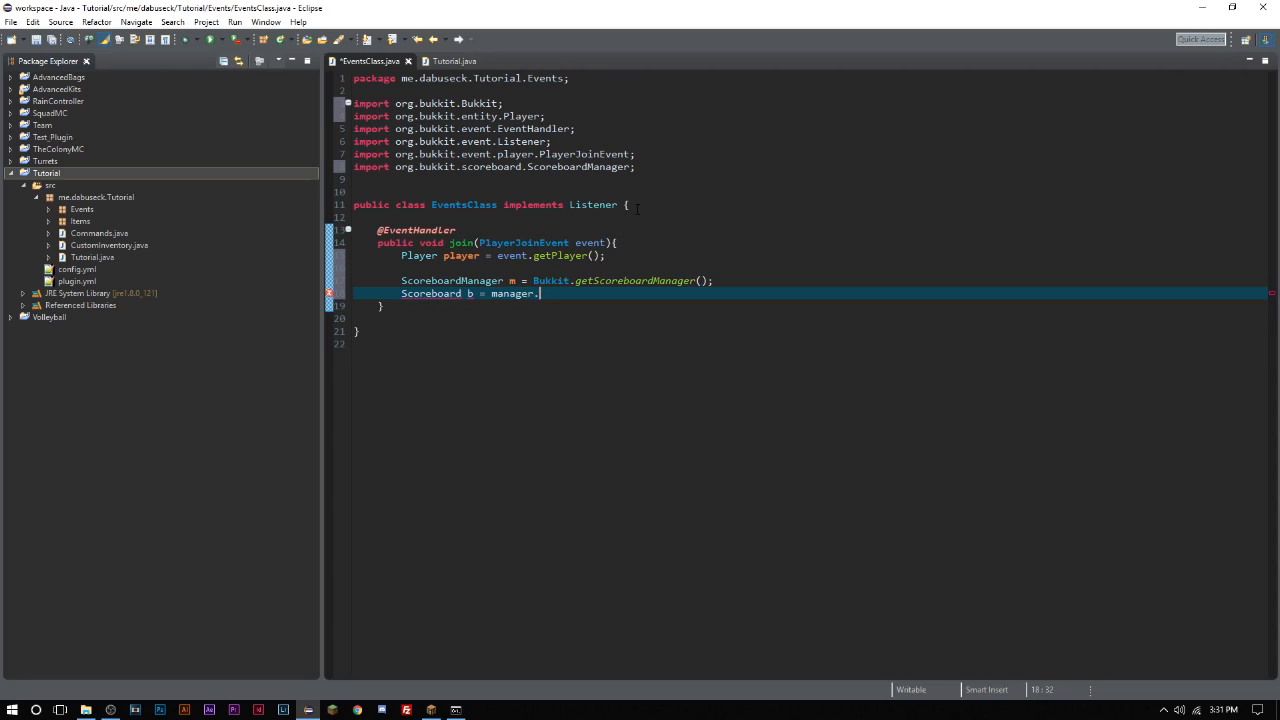
text(ge)
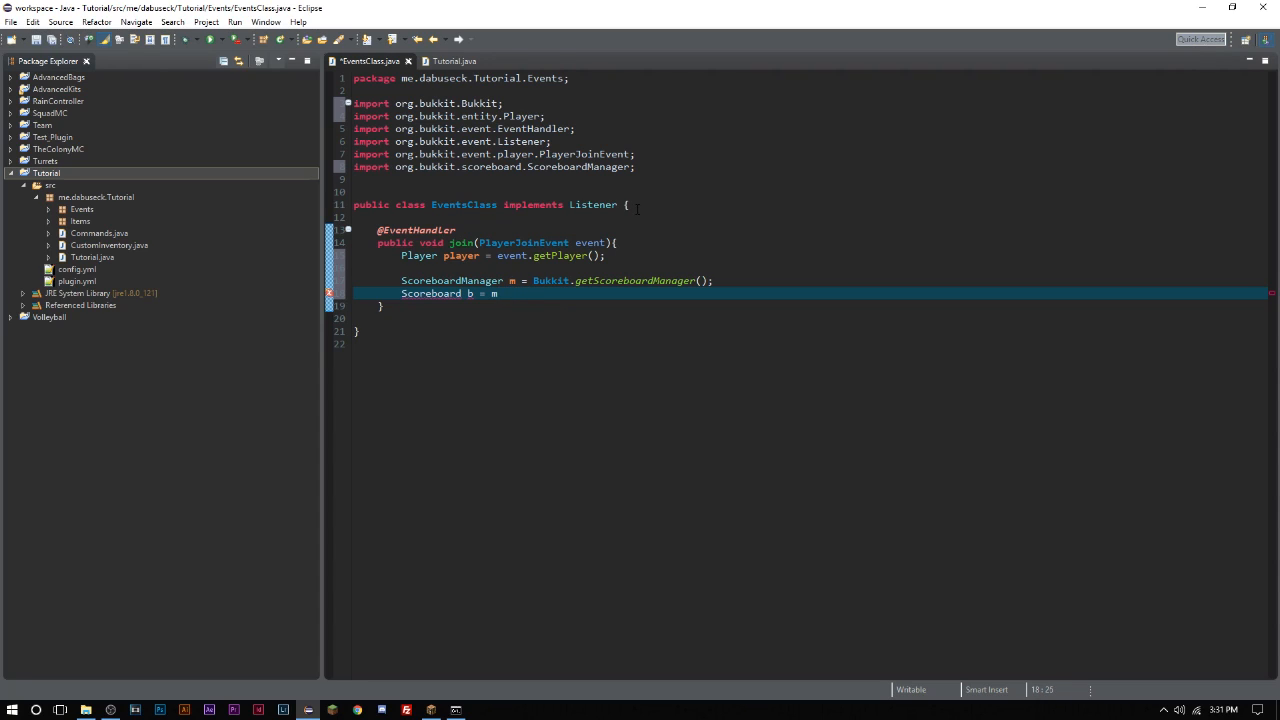
text(get)
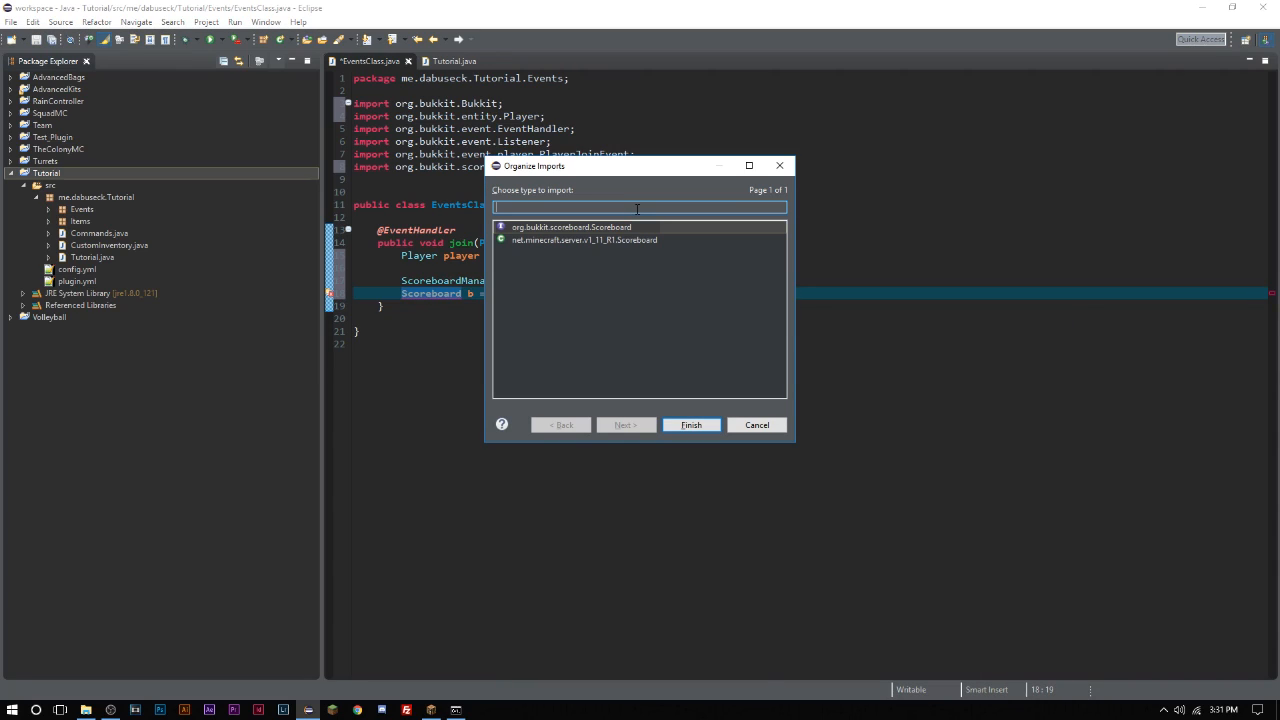
click(690, 424)
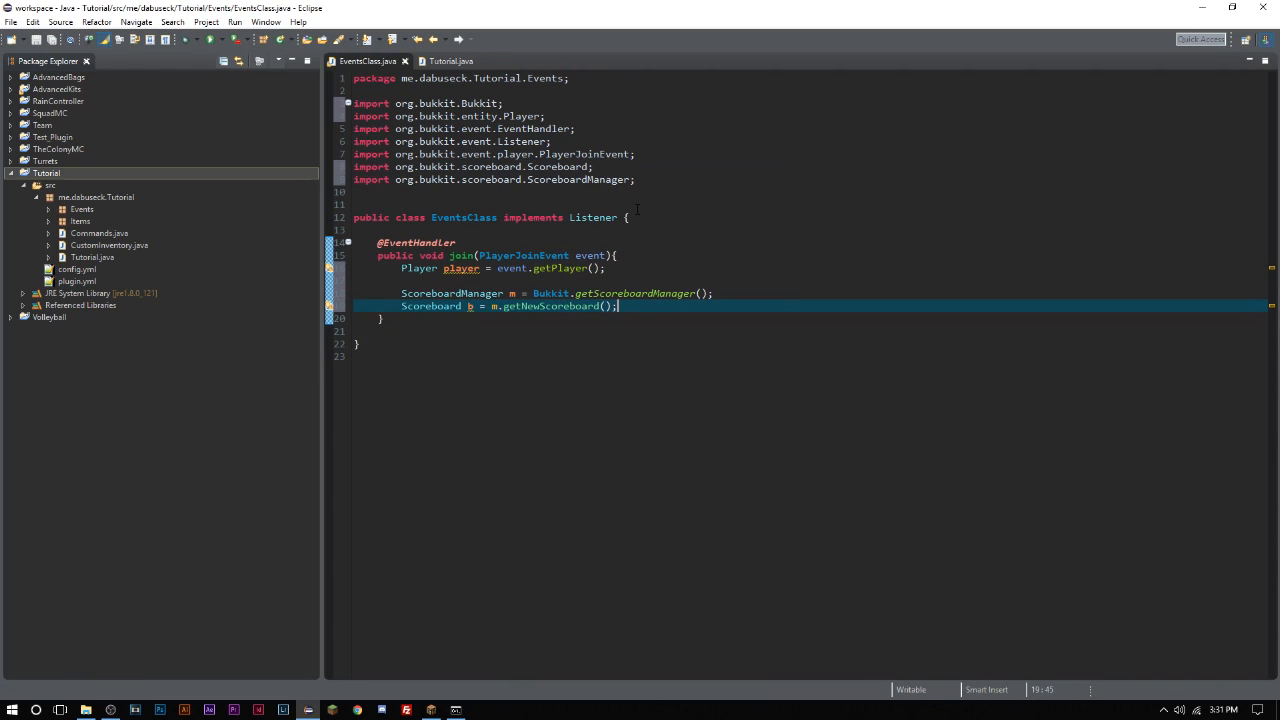
key(Return)
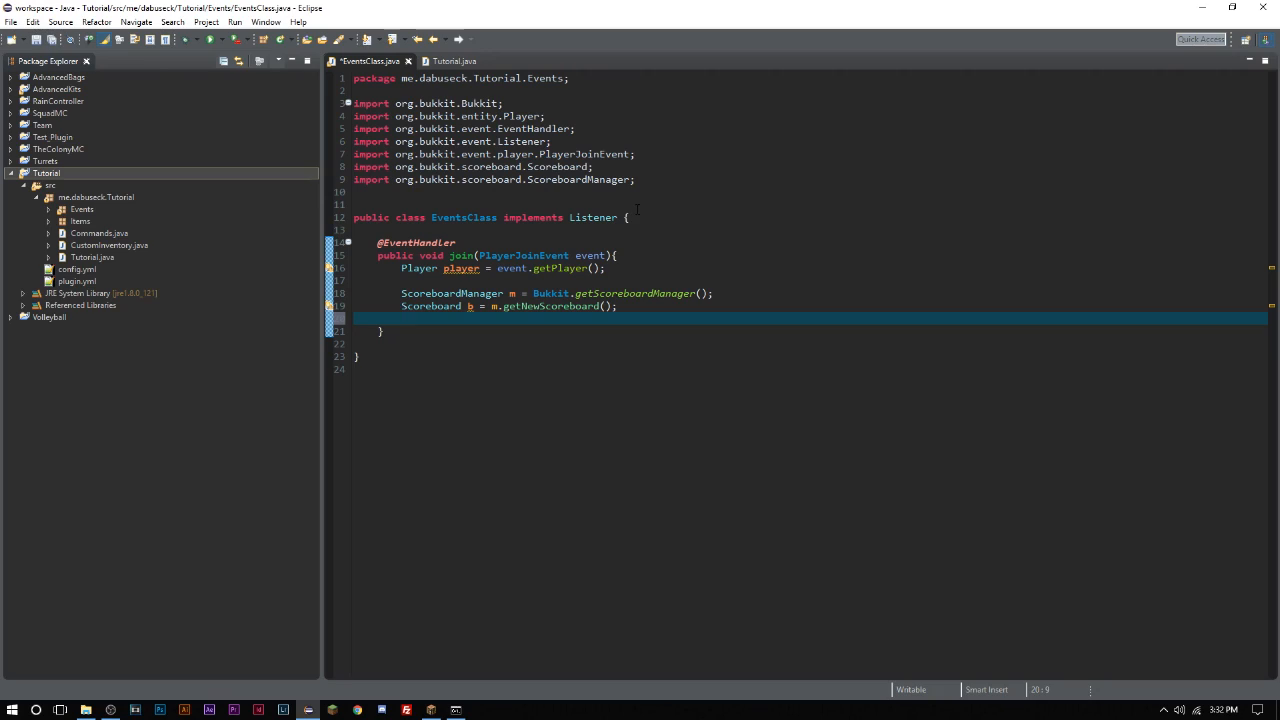
click(401, 318)
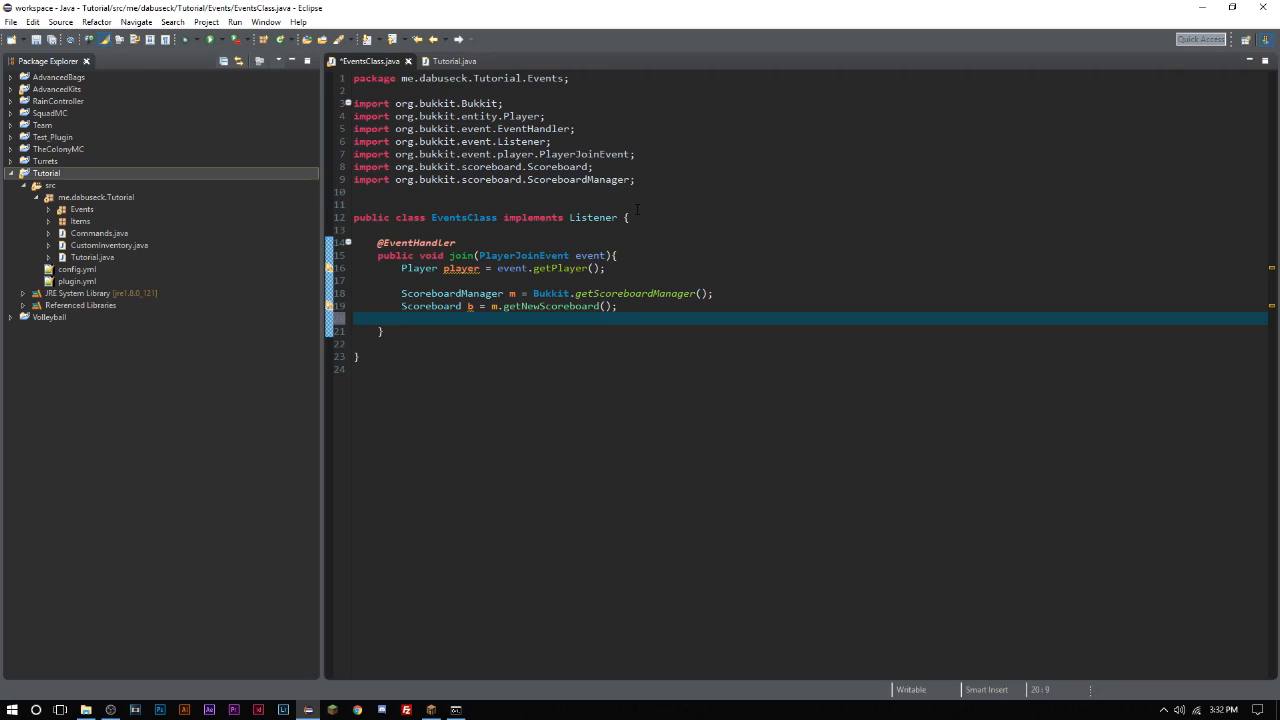
- Type a Team registration line, then remove it and its unused Team import
text(Team t = b.)
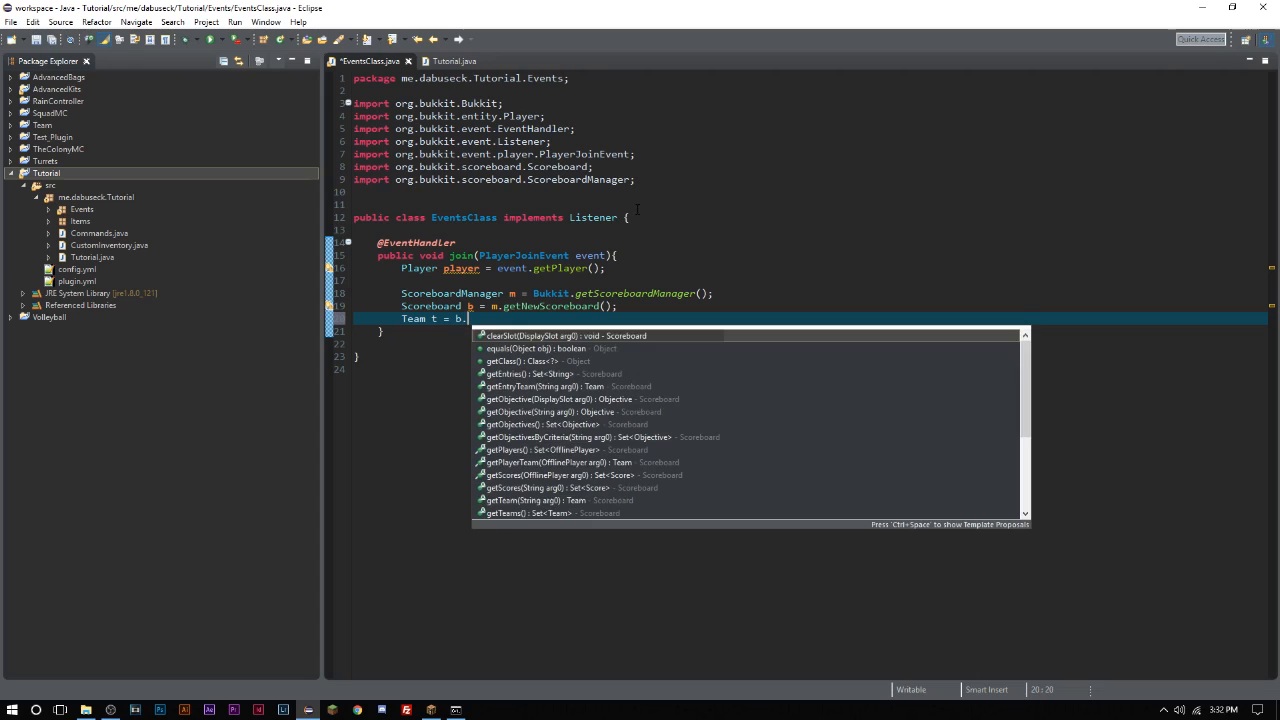
text(get)
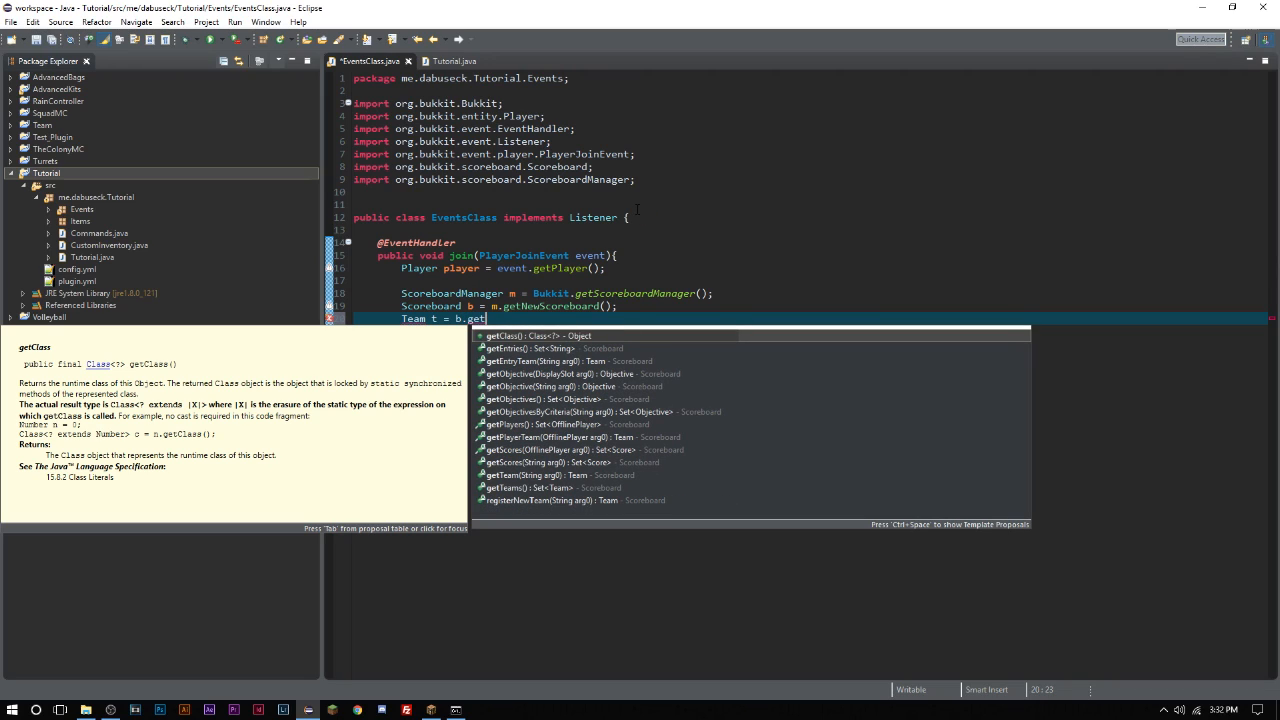
text(T)
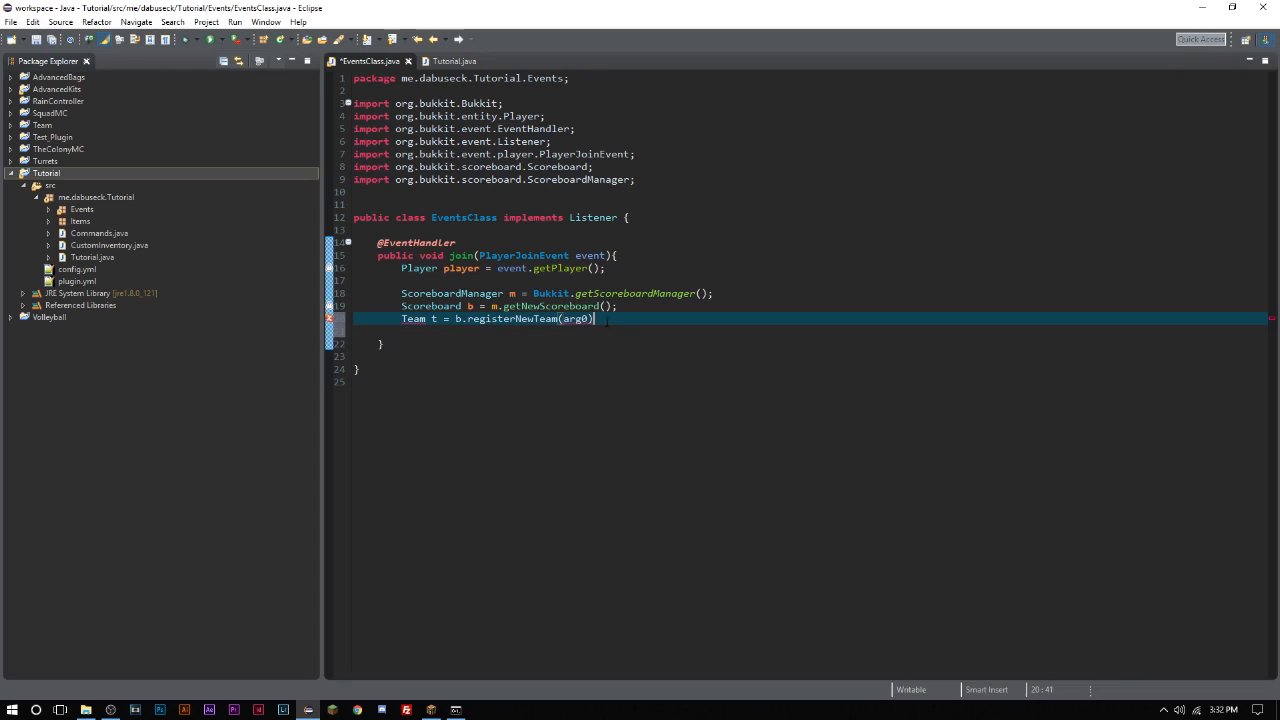
double_click(573, 318)
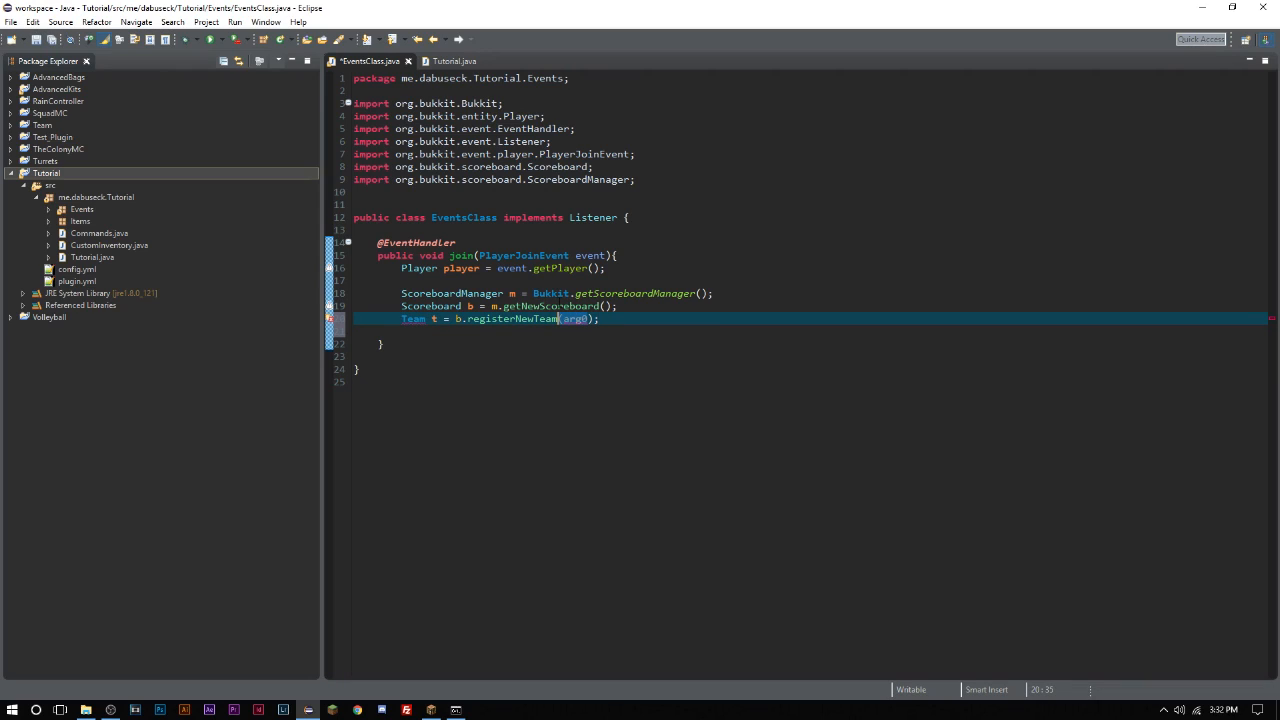
text("")
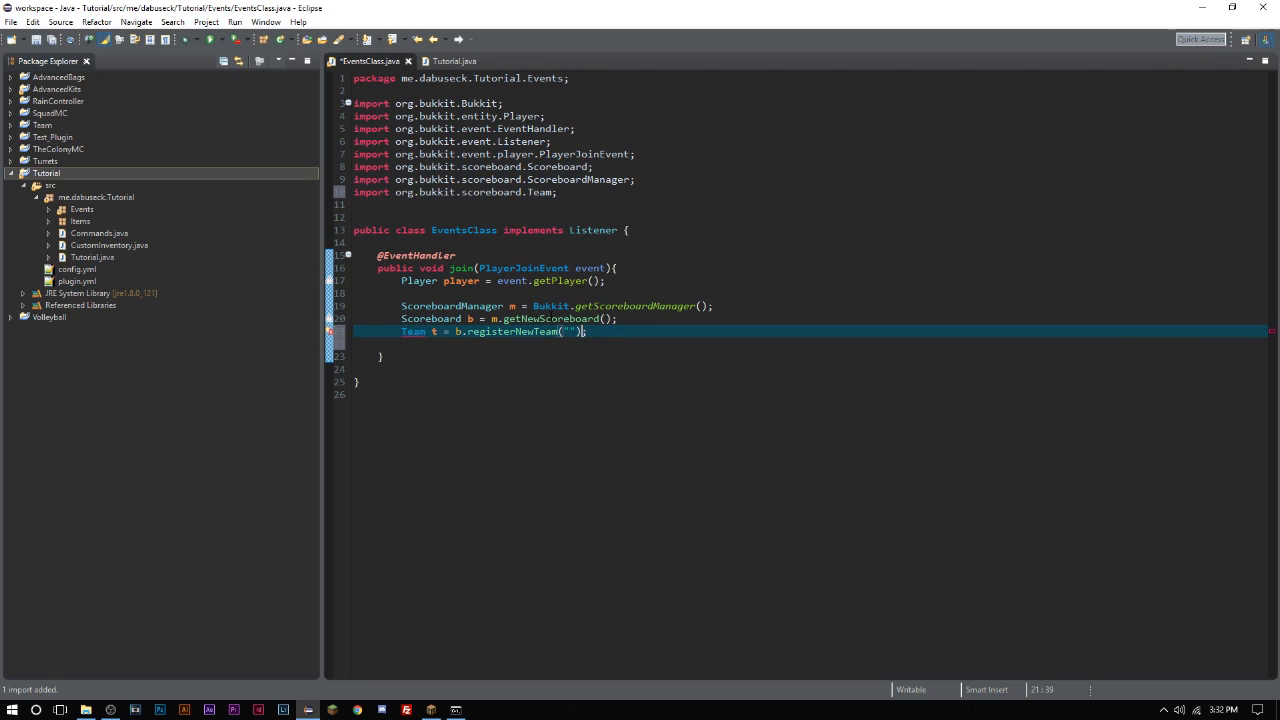
text(t.)
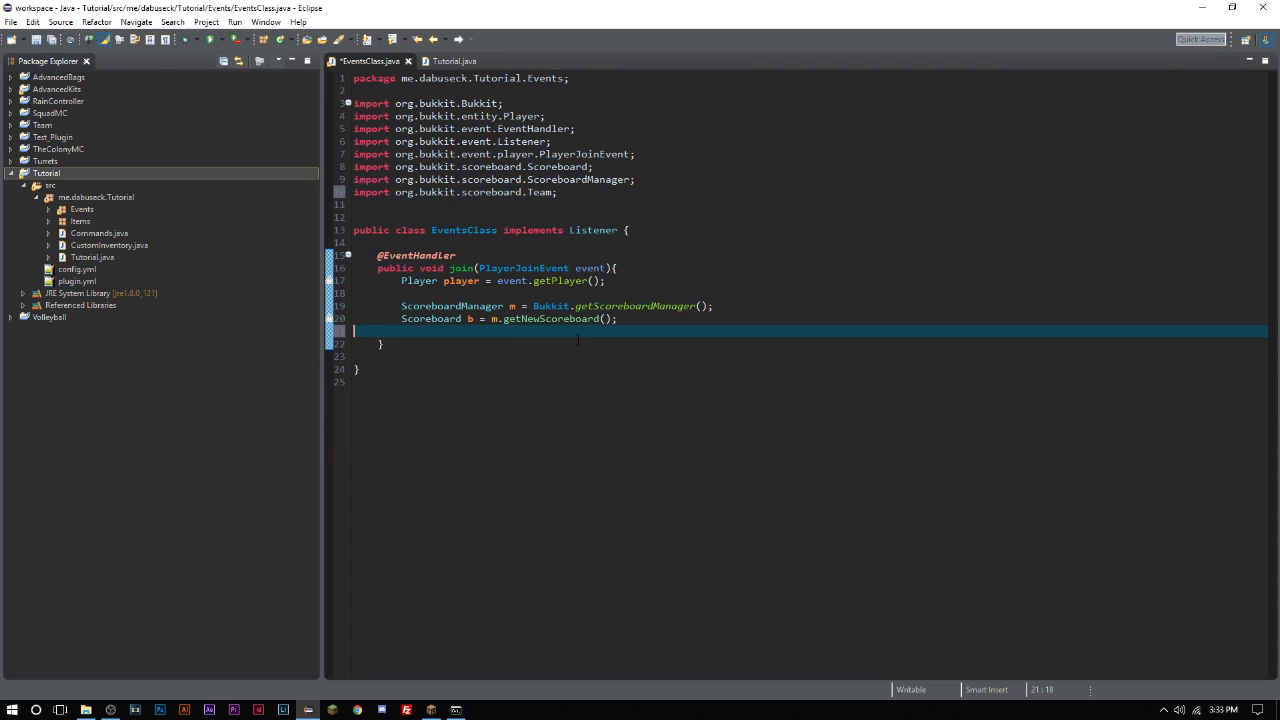
key(ctrl+shift+o)
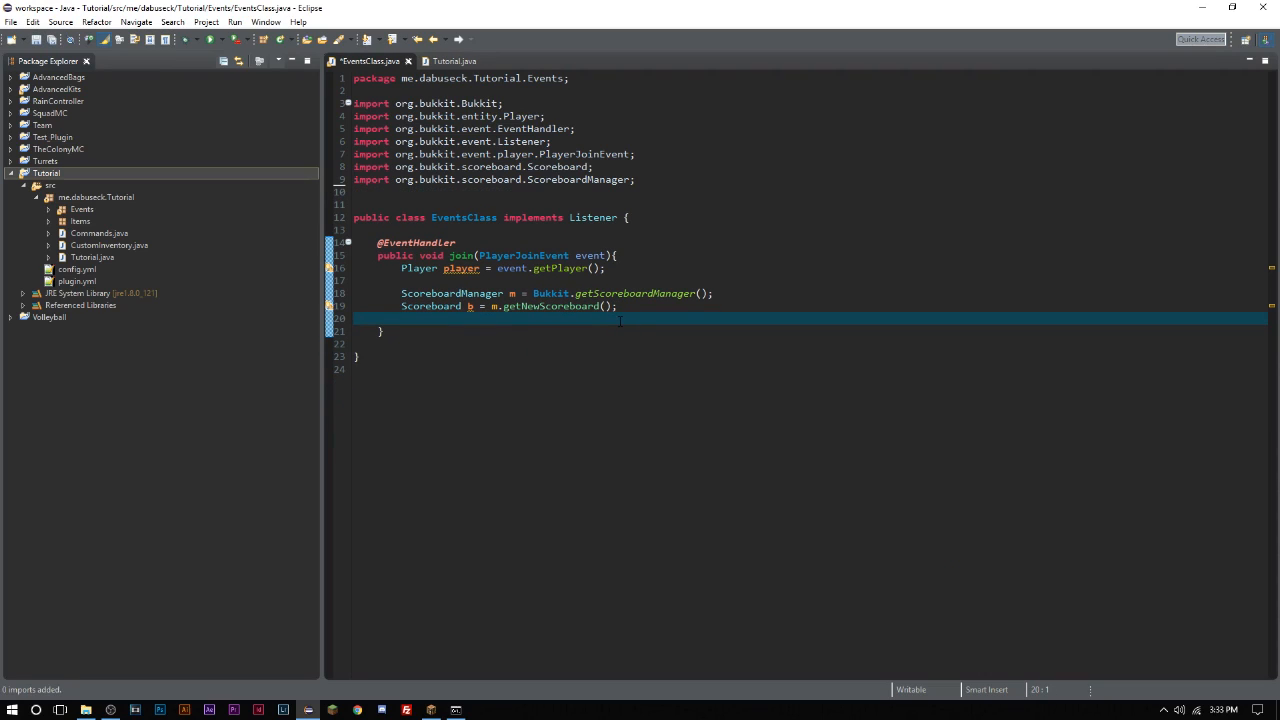
- Add 'Objective o = b.registerNewObjective("Gold", "");', renaming the test placeholder to Gold
key(Return)
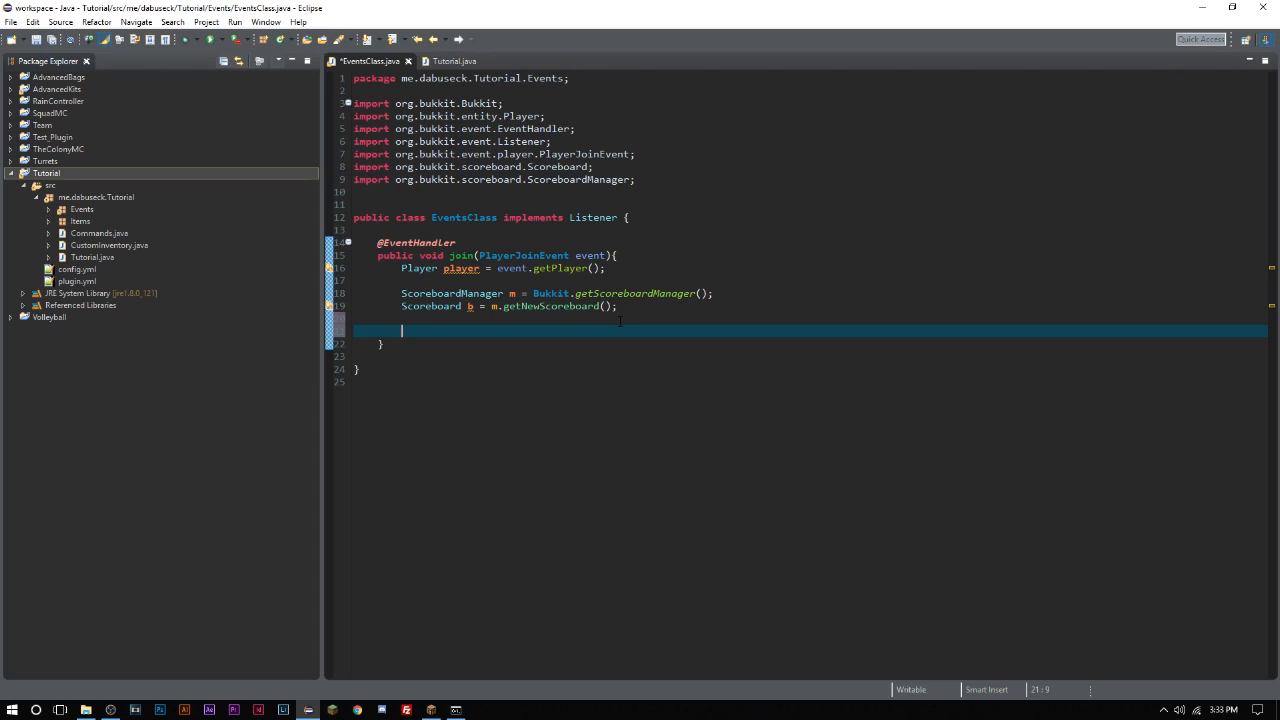
text(Objk)
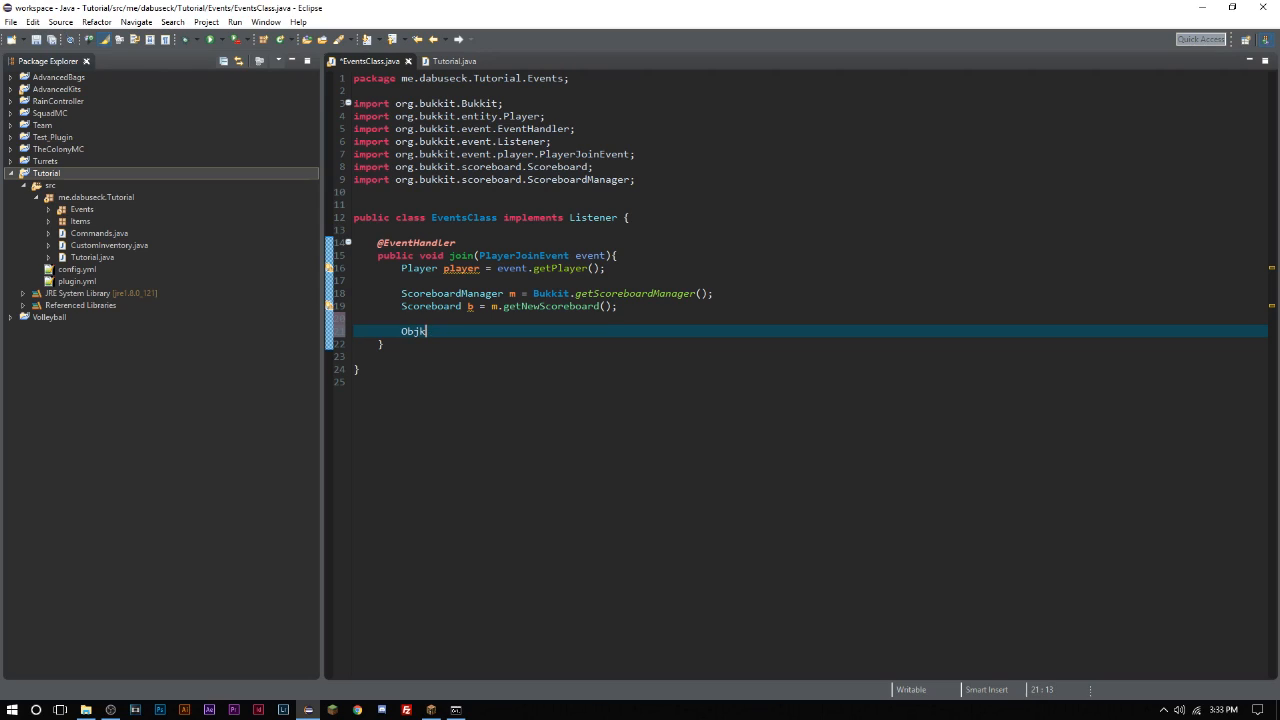
text(Objective o)
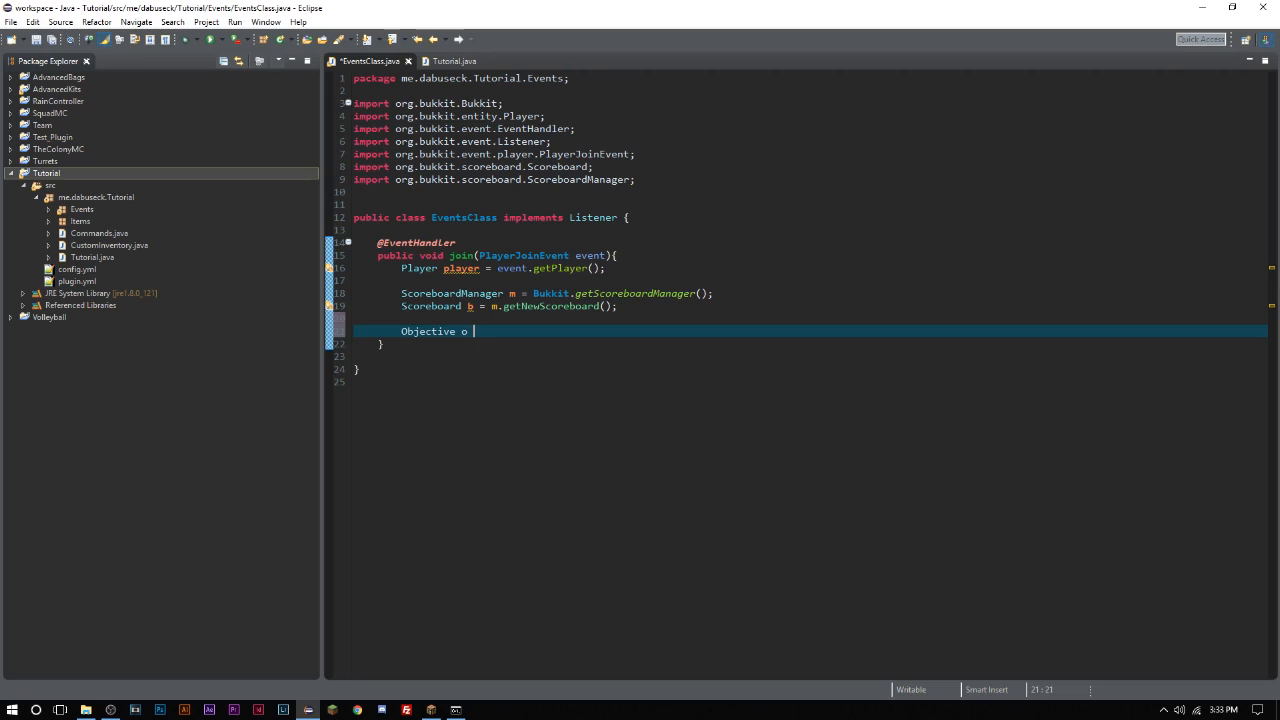
text(= board.)
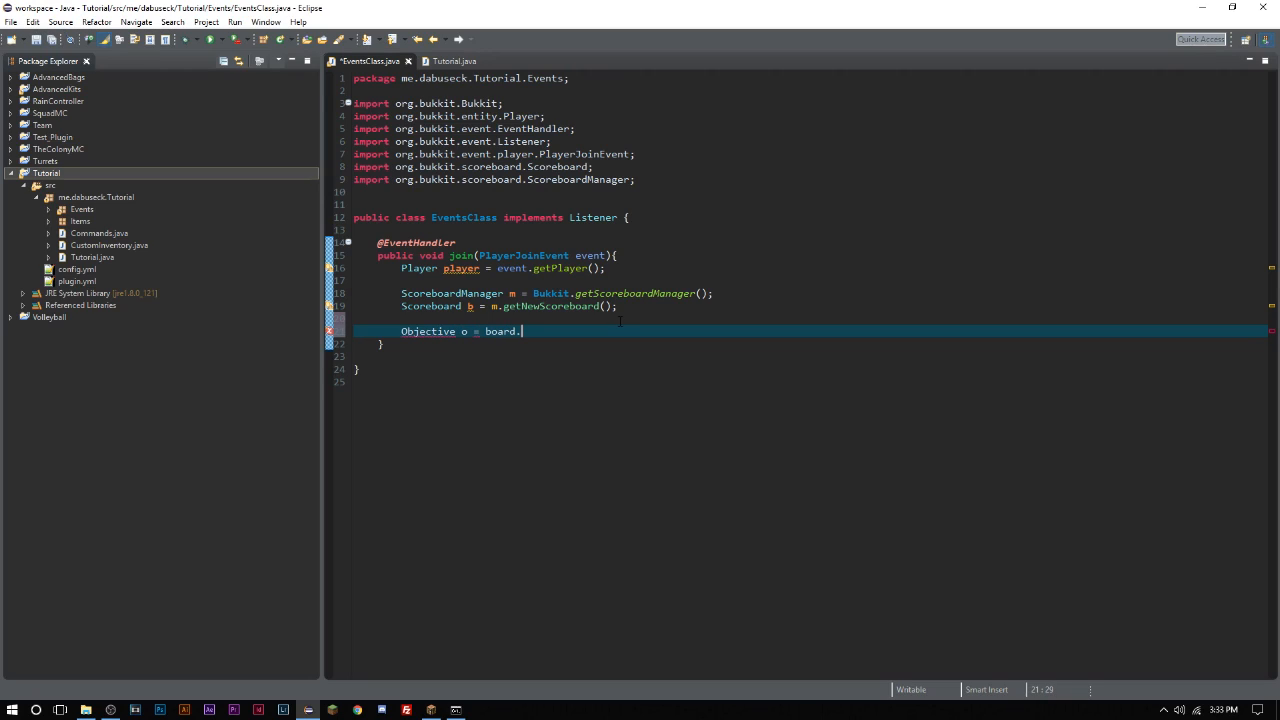
key(BackSpace)
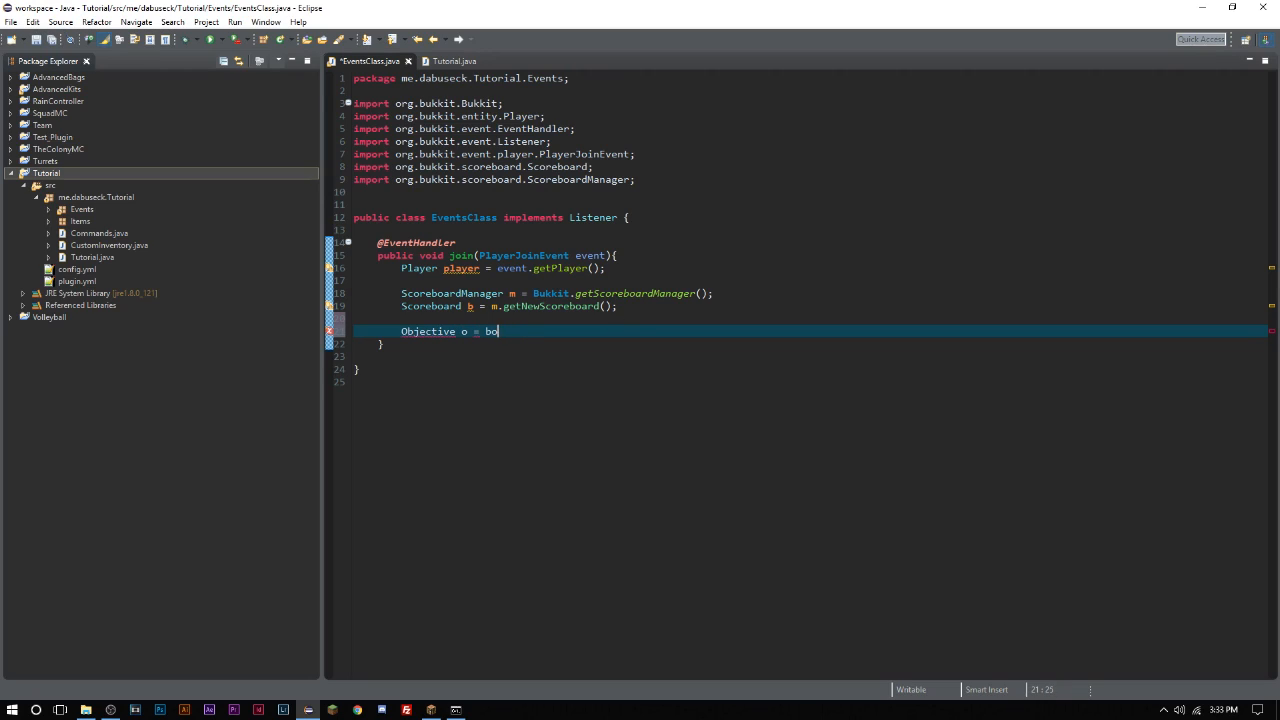
text(b.regi)
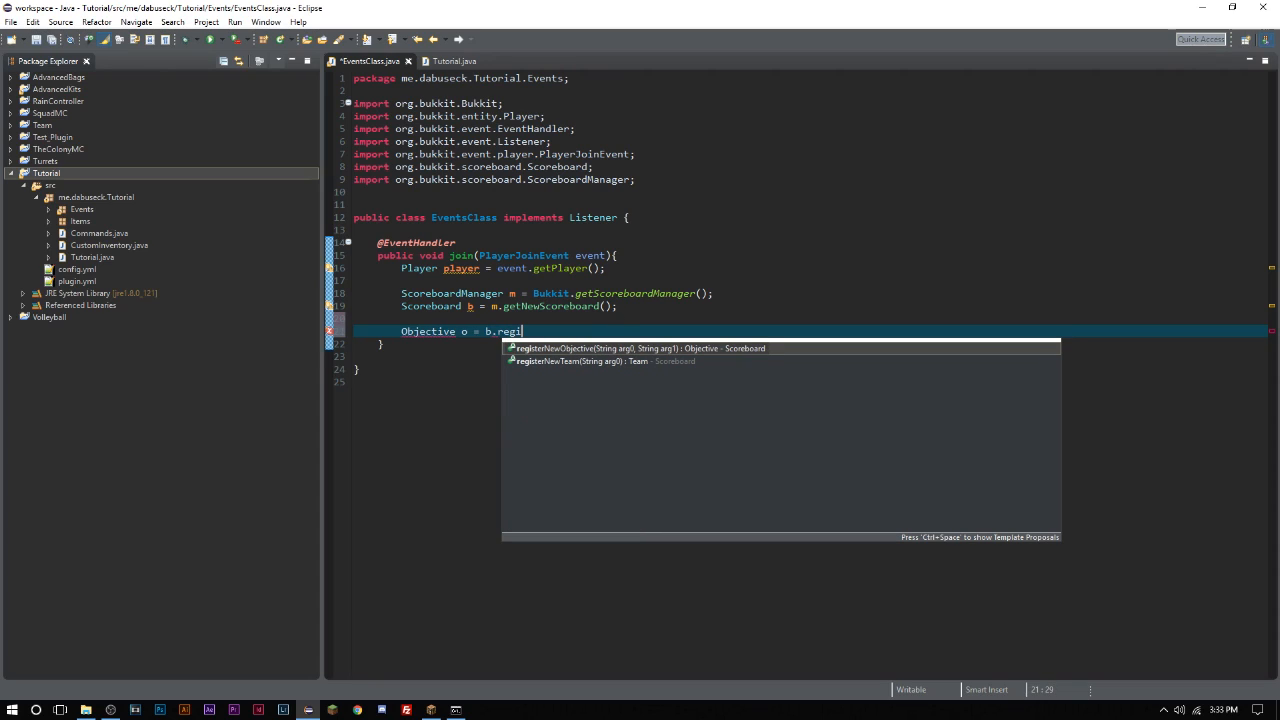
click(635, 348)
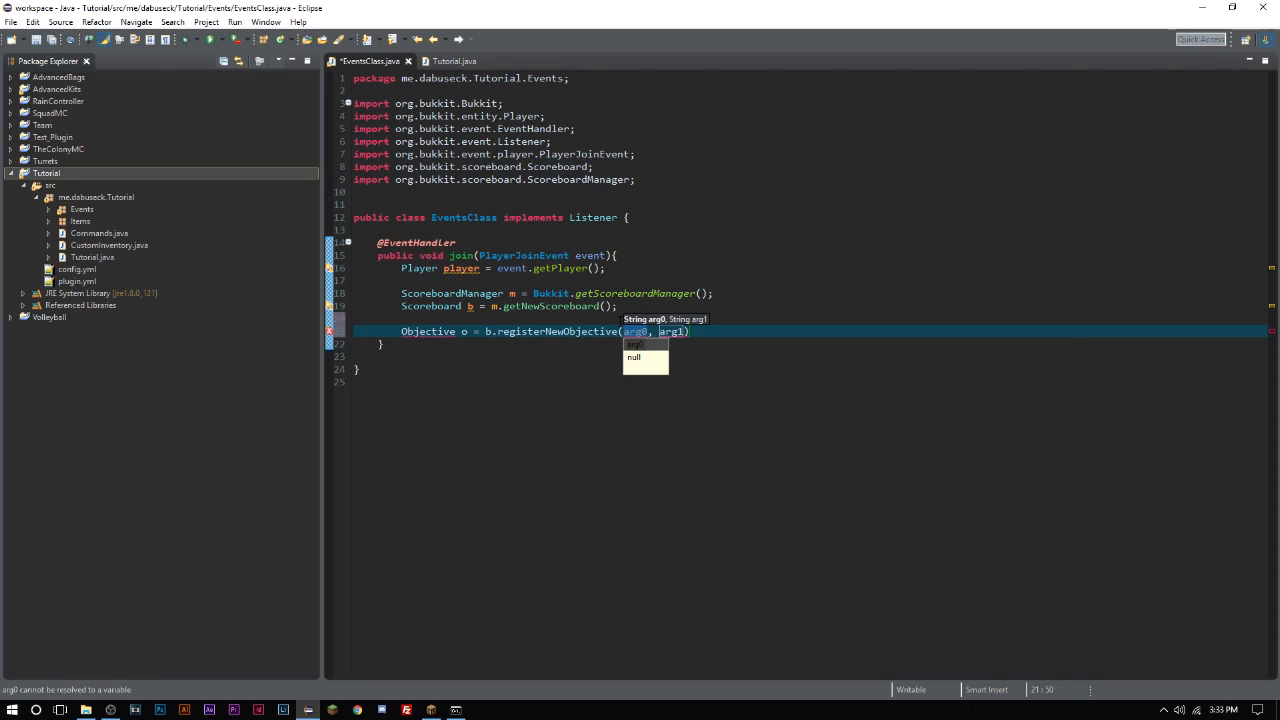
text("test)
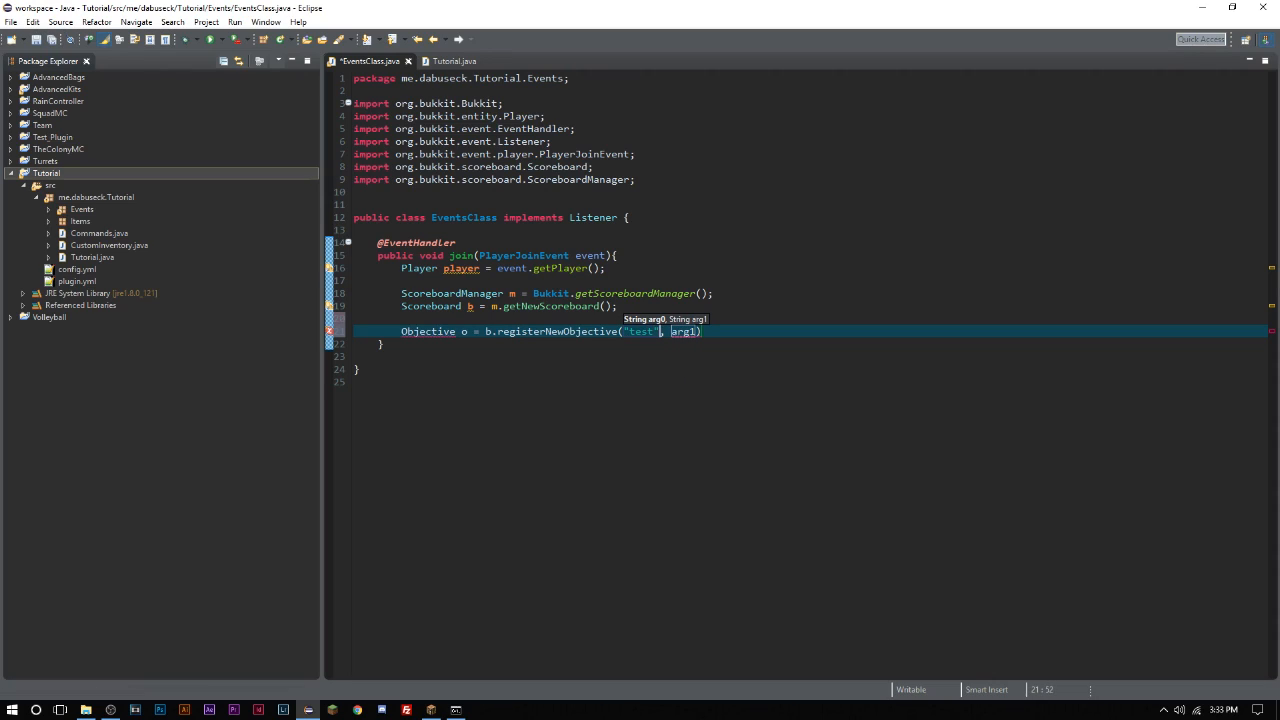
text("")
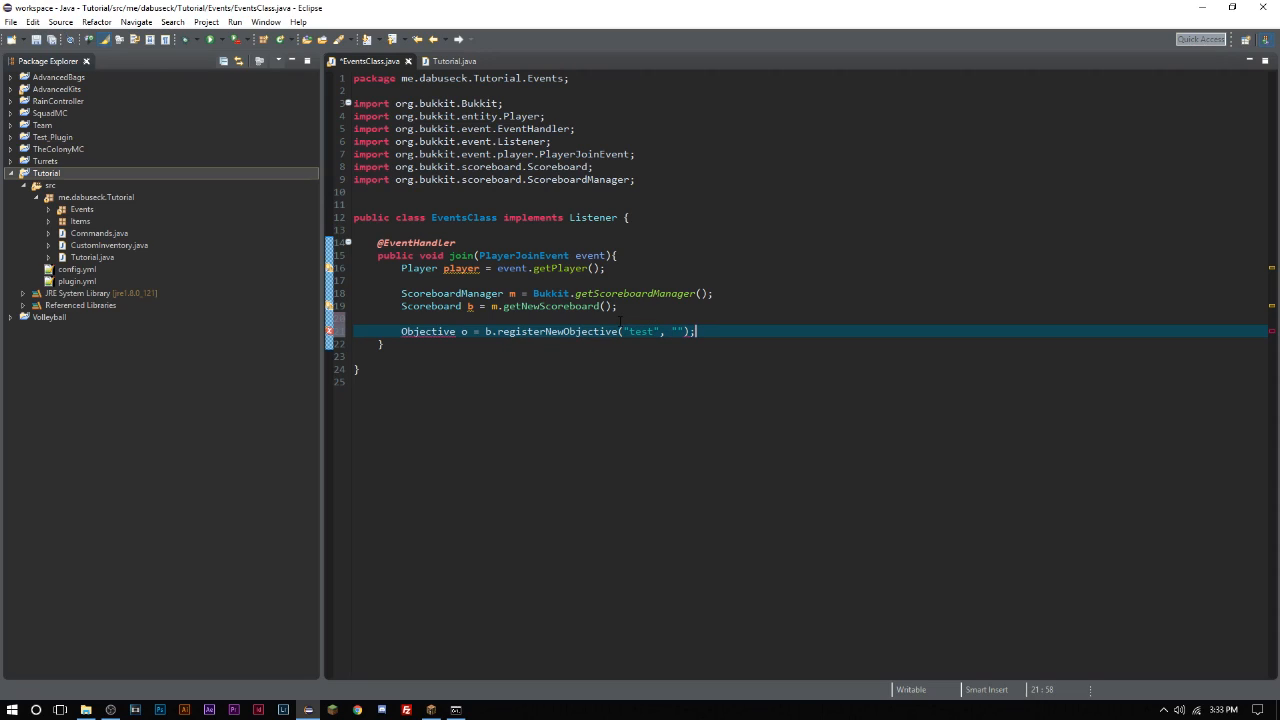
double_click(639, 331)
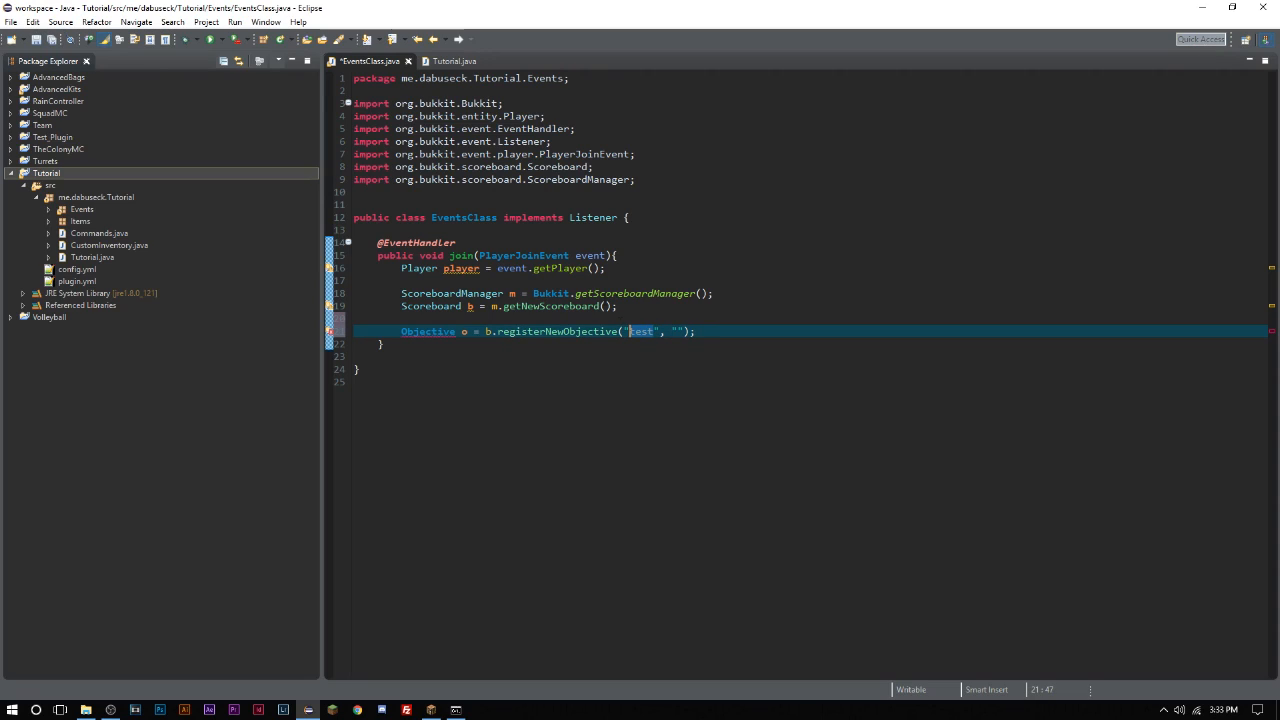
text(Gold)
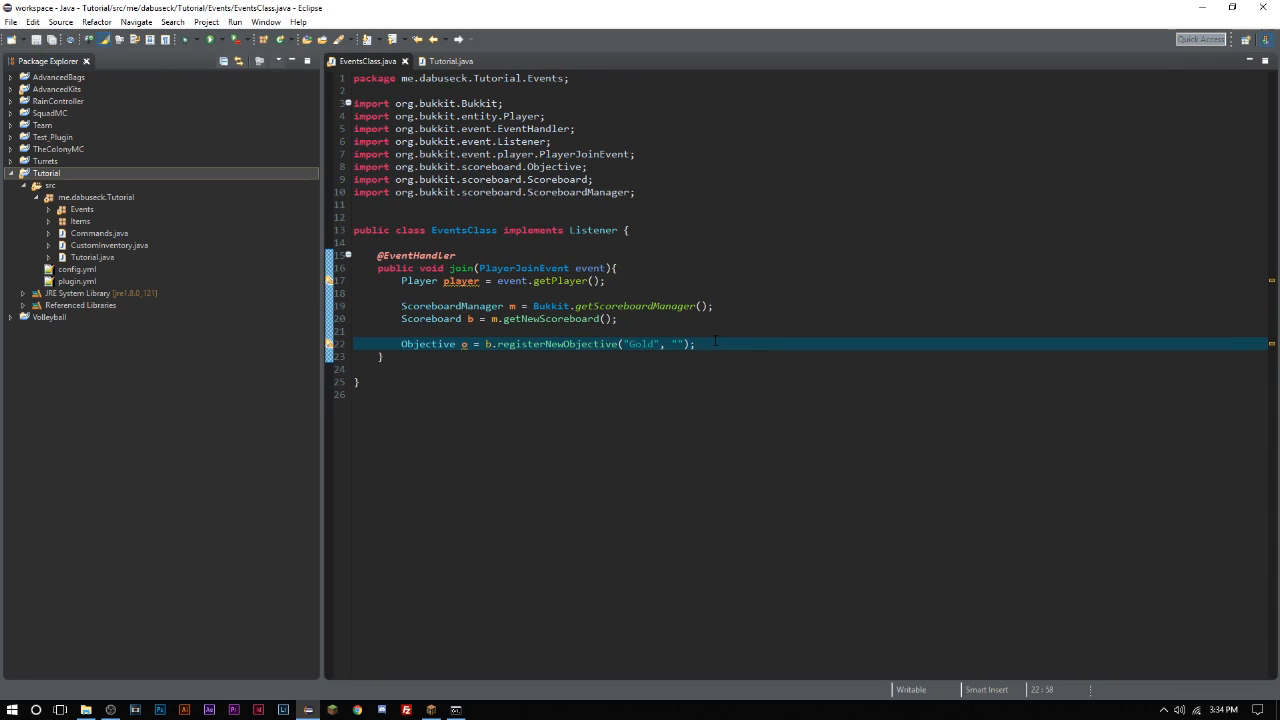
- Add 'o.setDisplayName(ChatColor.DARK_AQUA + "Tutorial Server");' with the ChatColor import
text(o.setDisplayName(arg0);)
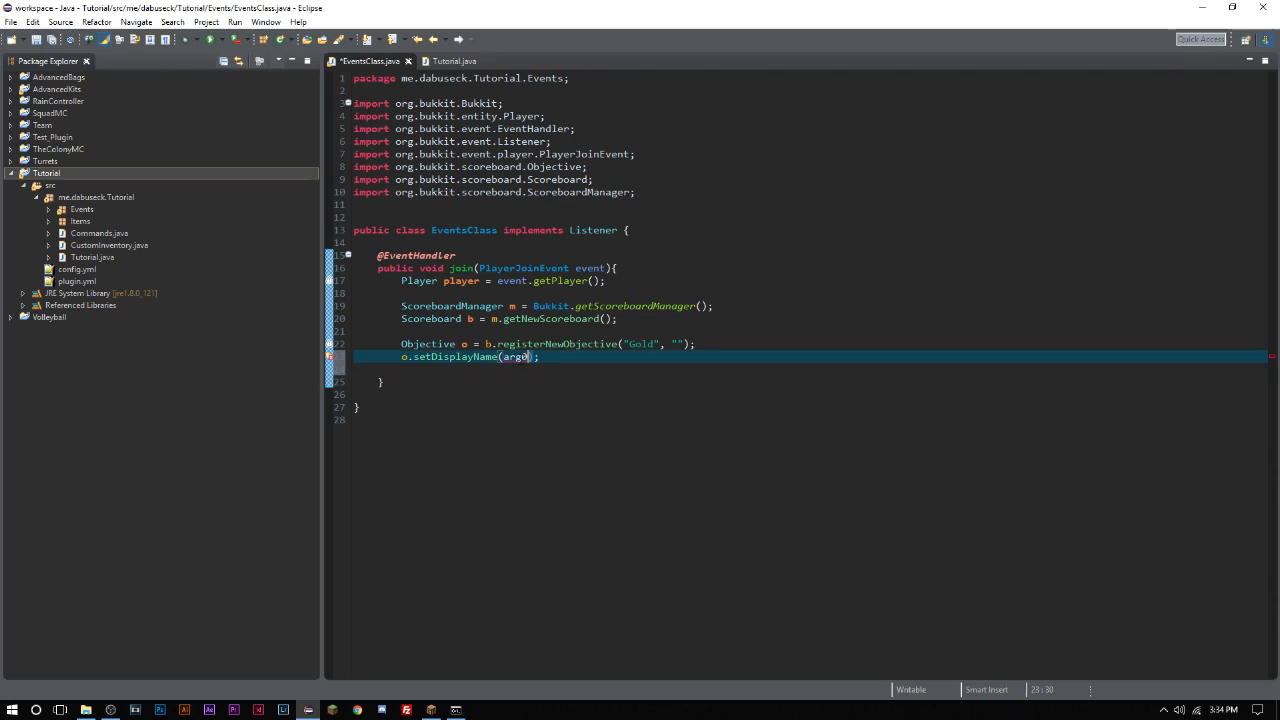
text(ChatColor.DARK_AQUA + "Tutorial Server)
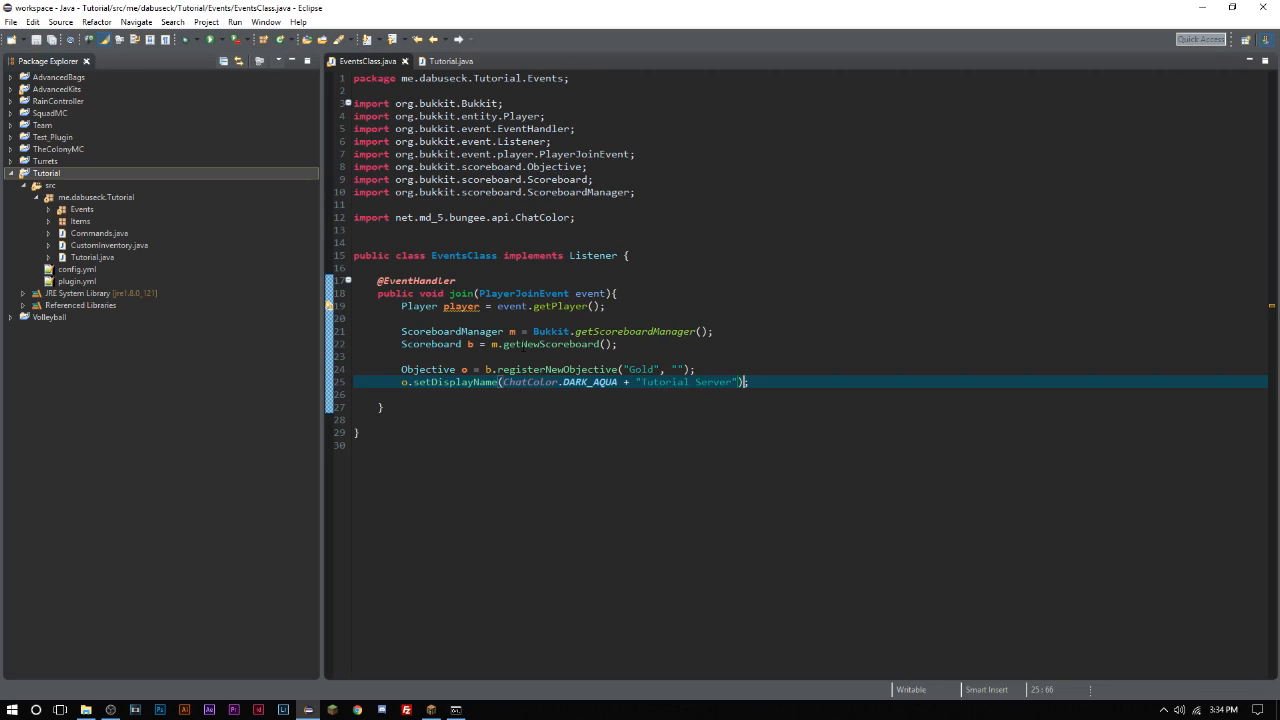
key(Return)
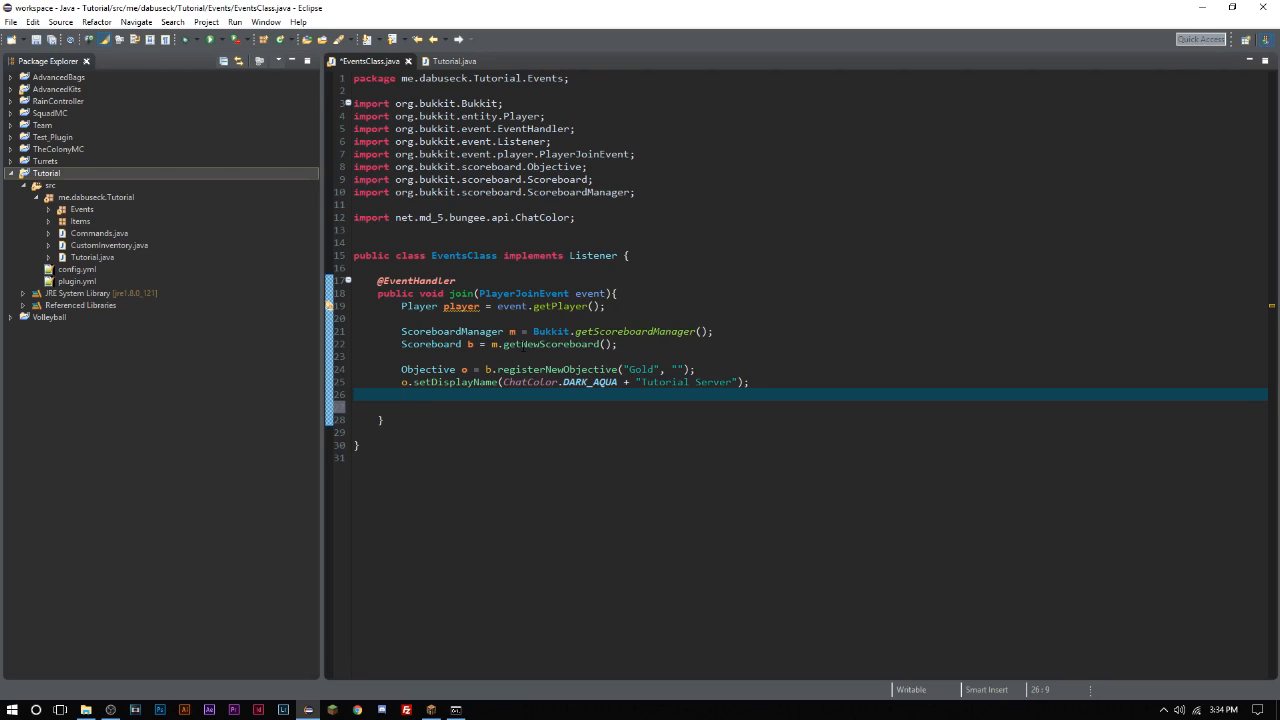
click(723, 369)
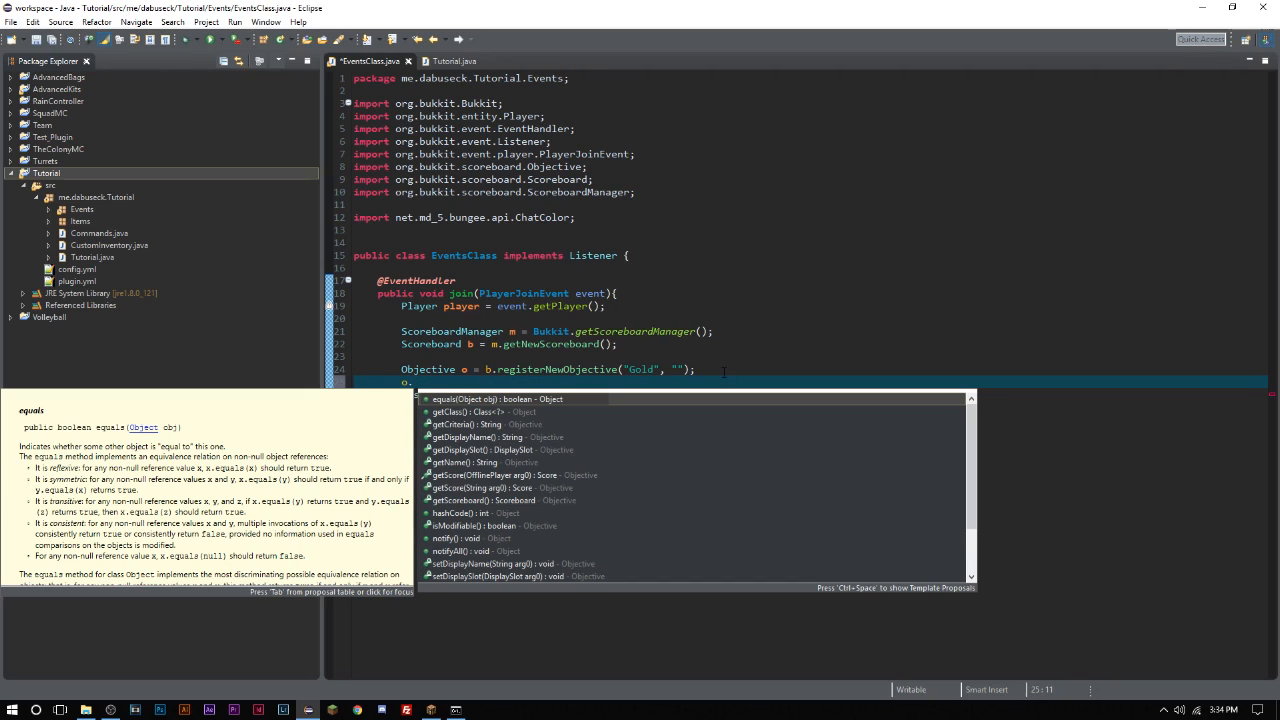
- Add 'o.setDisplaySlot(DisplaySlot.SIDEBAR);' above the display name line and import DisplaySlot
text(set)
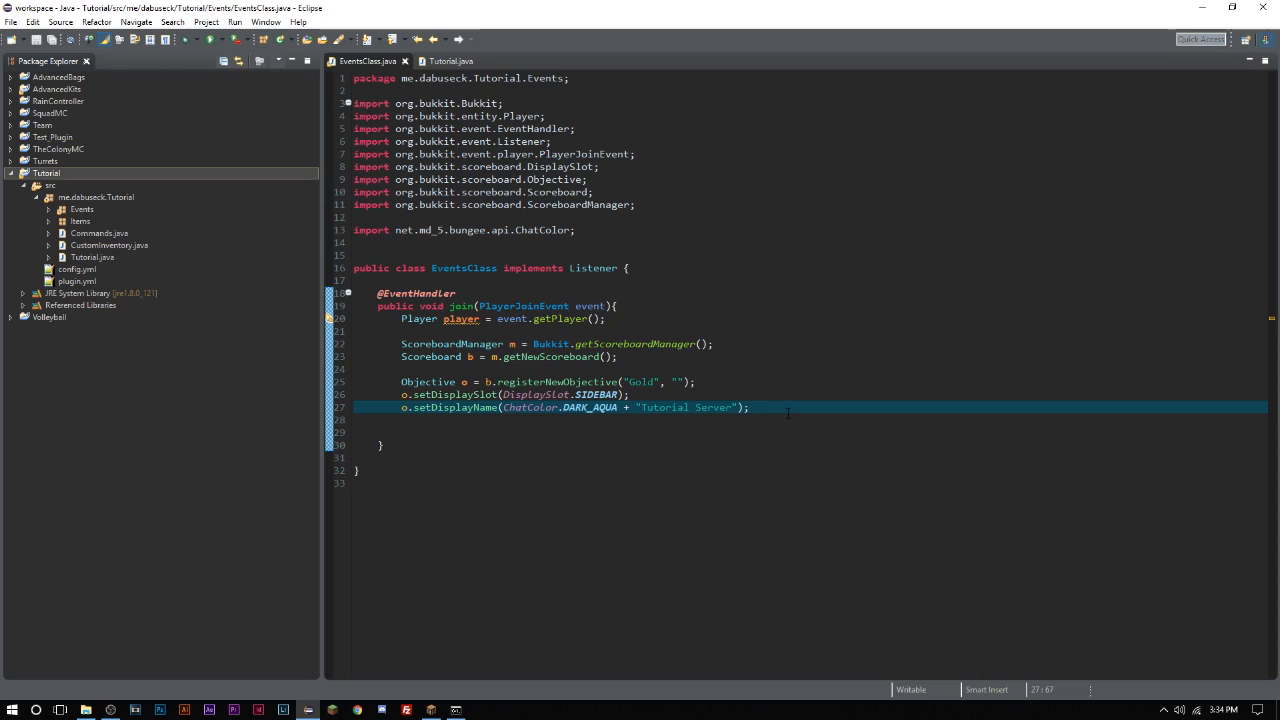
click(455, 710)
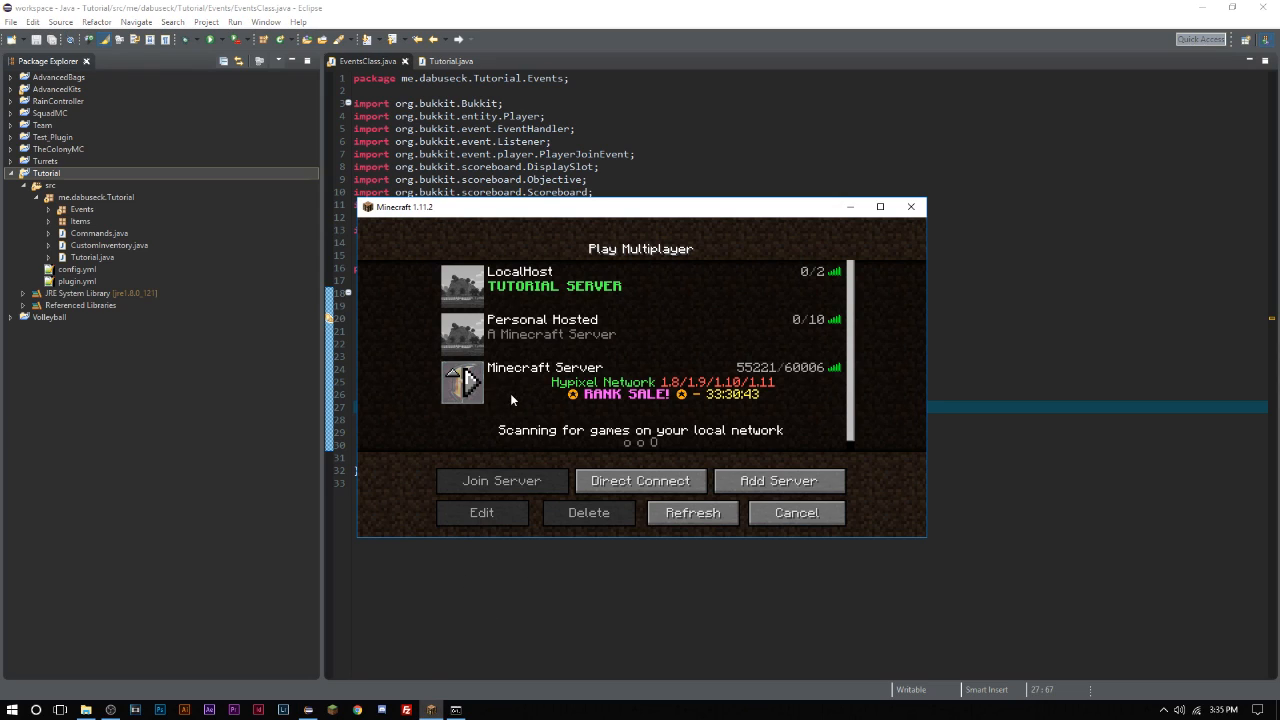
click(501, 481)
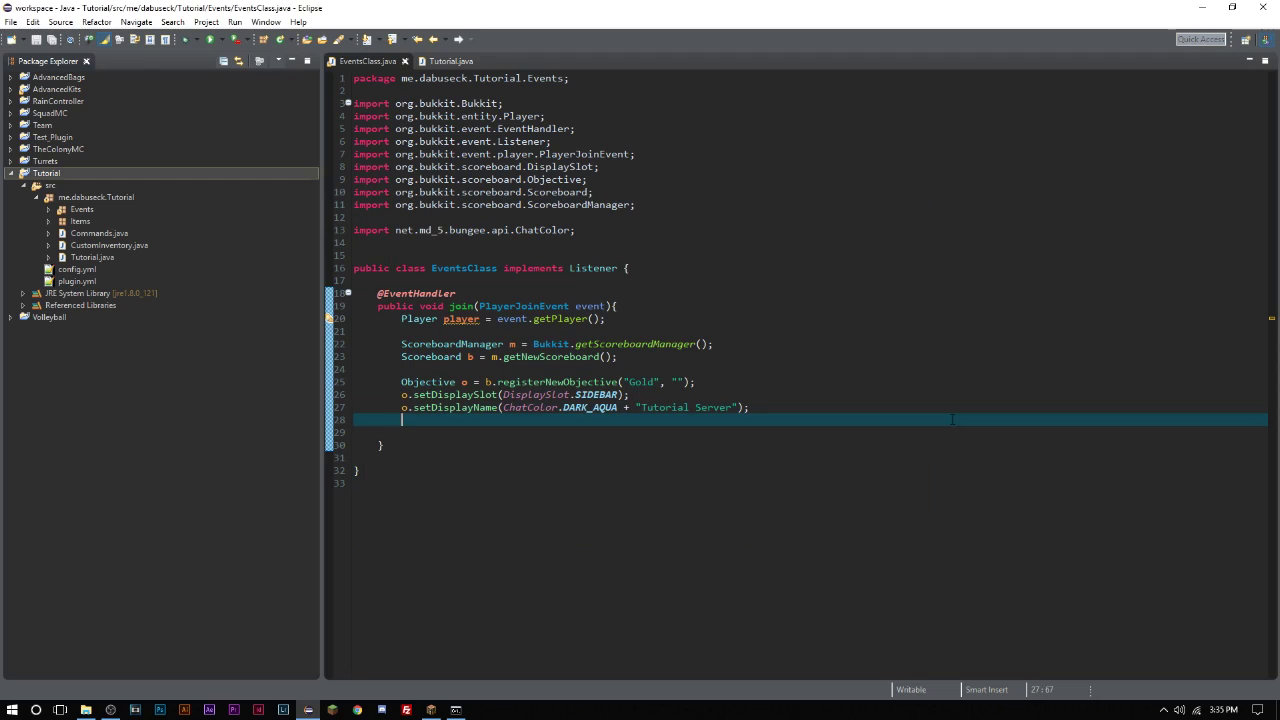
- Add 'Score gold = o.getScore(ChatColor.WHITE + "Gold: " + ChatColor.GOLD + "10,000");', import Score
text(Score s =)
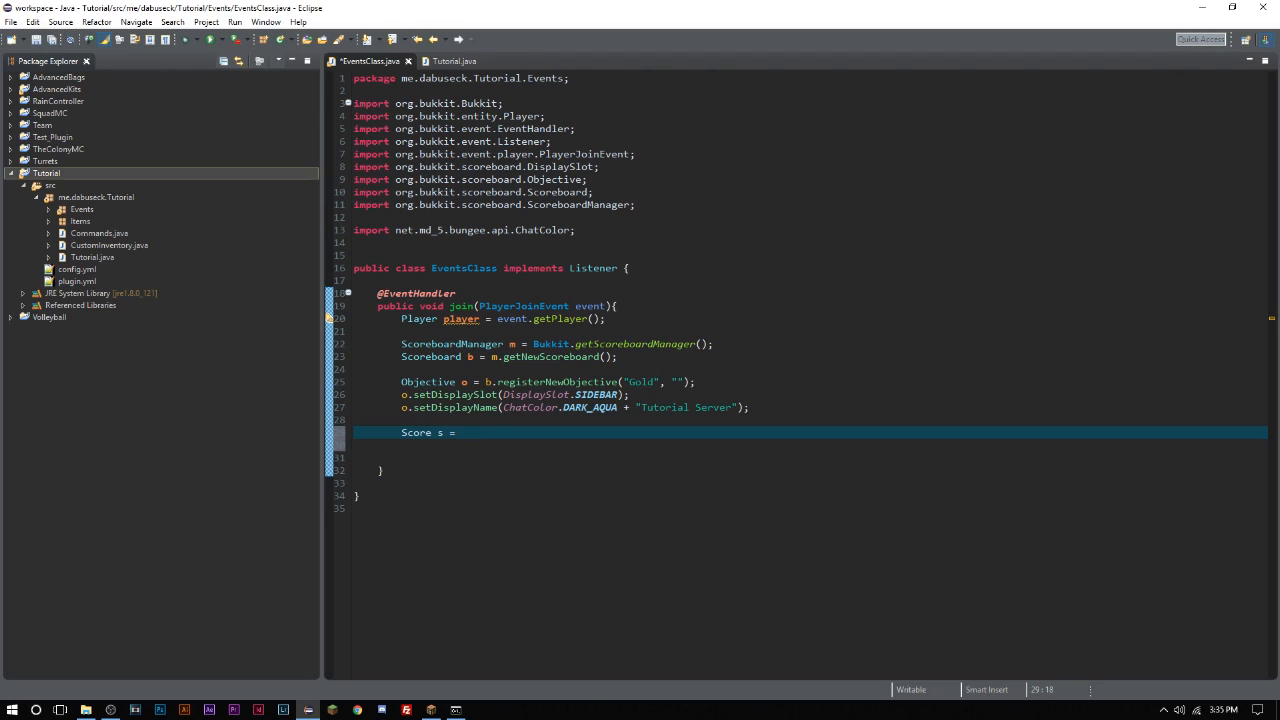
text(gold)
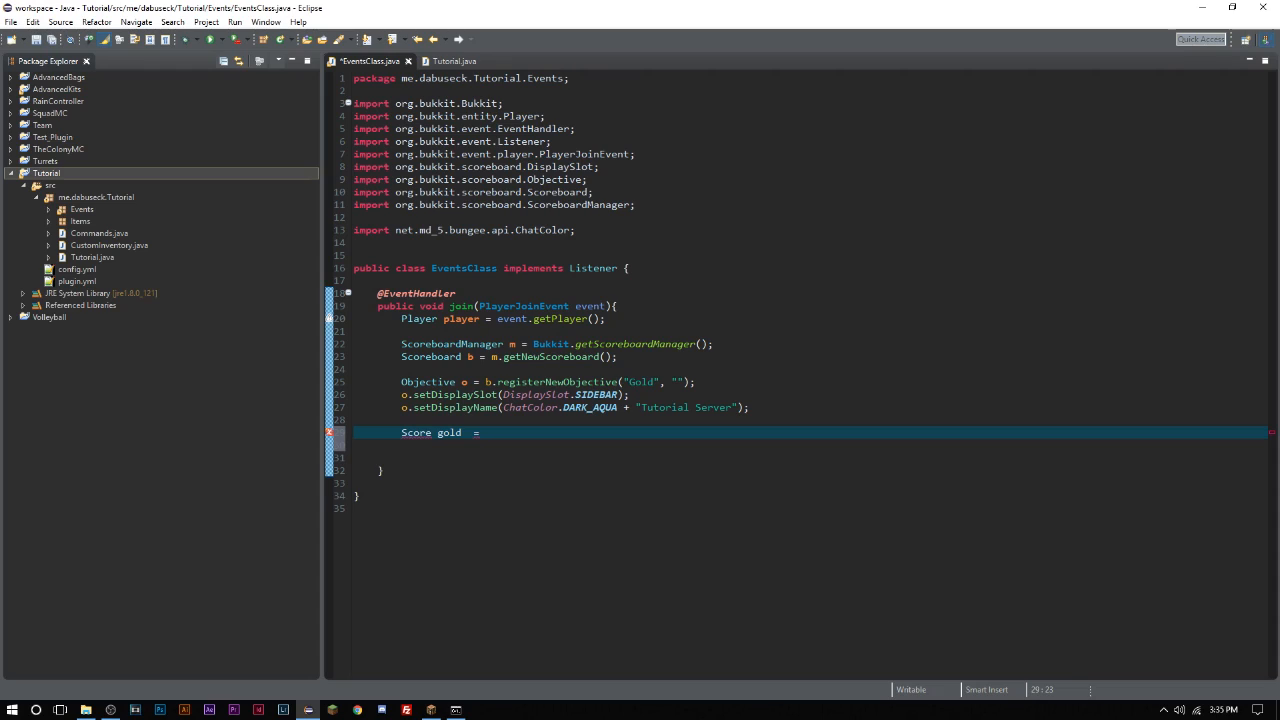
text(o.gets)
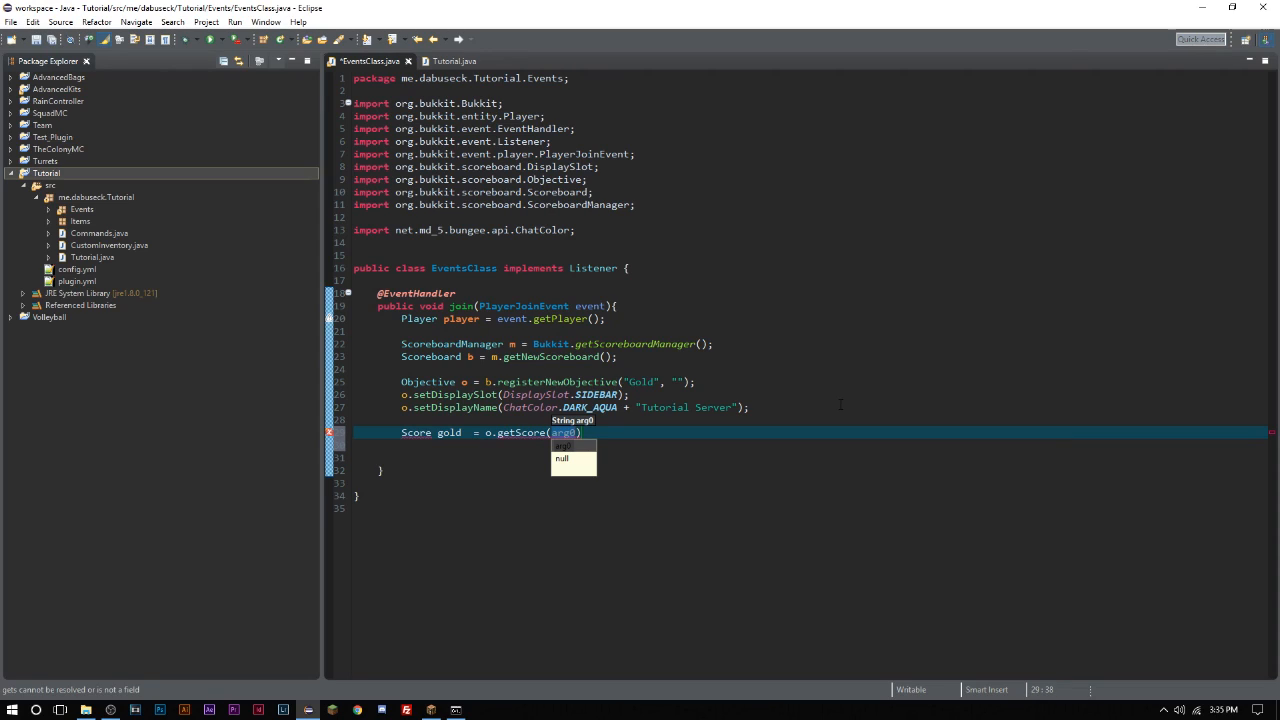
text(ChatColor.WHITE)
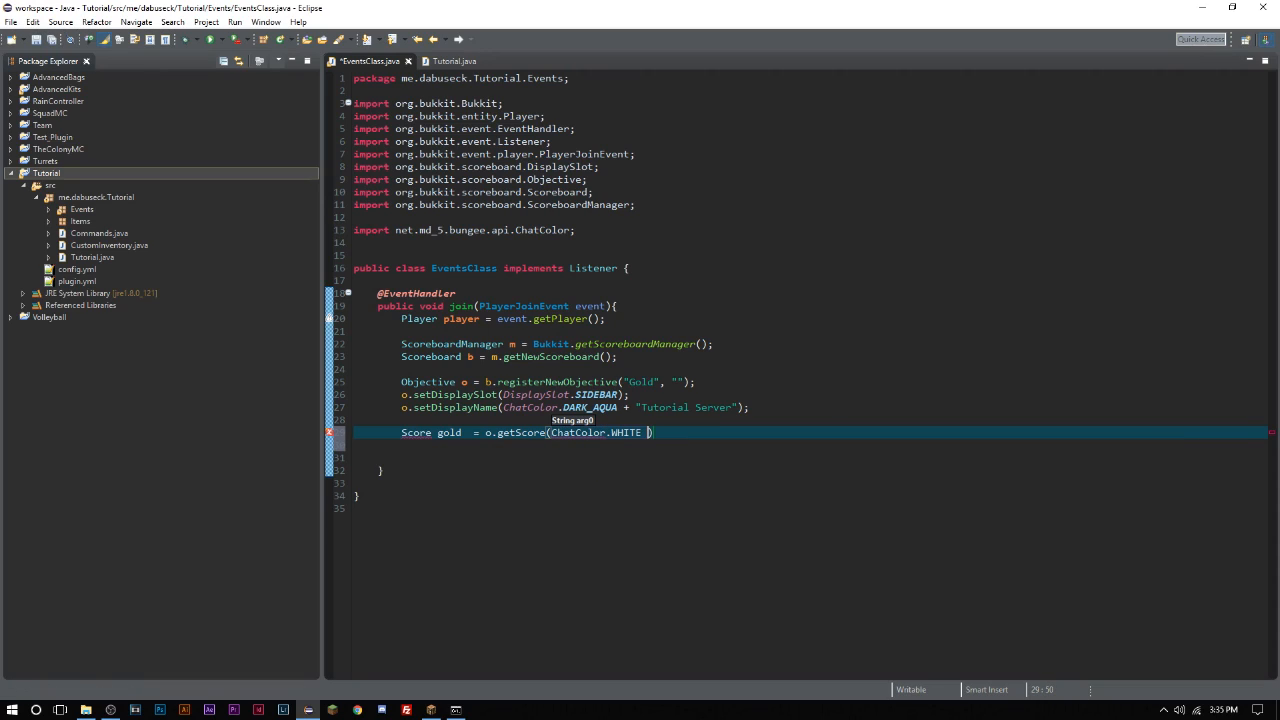
text(+ "Gold")
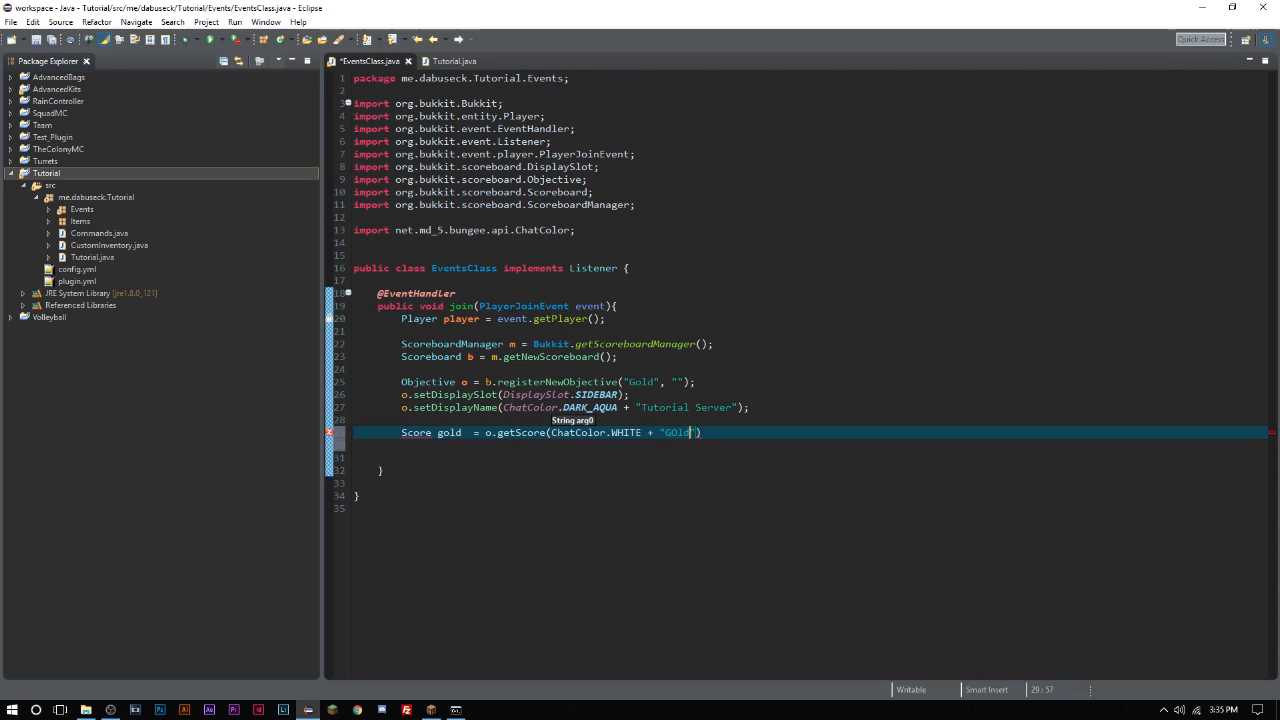
text(Gold:)
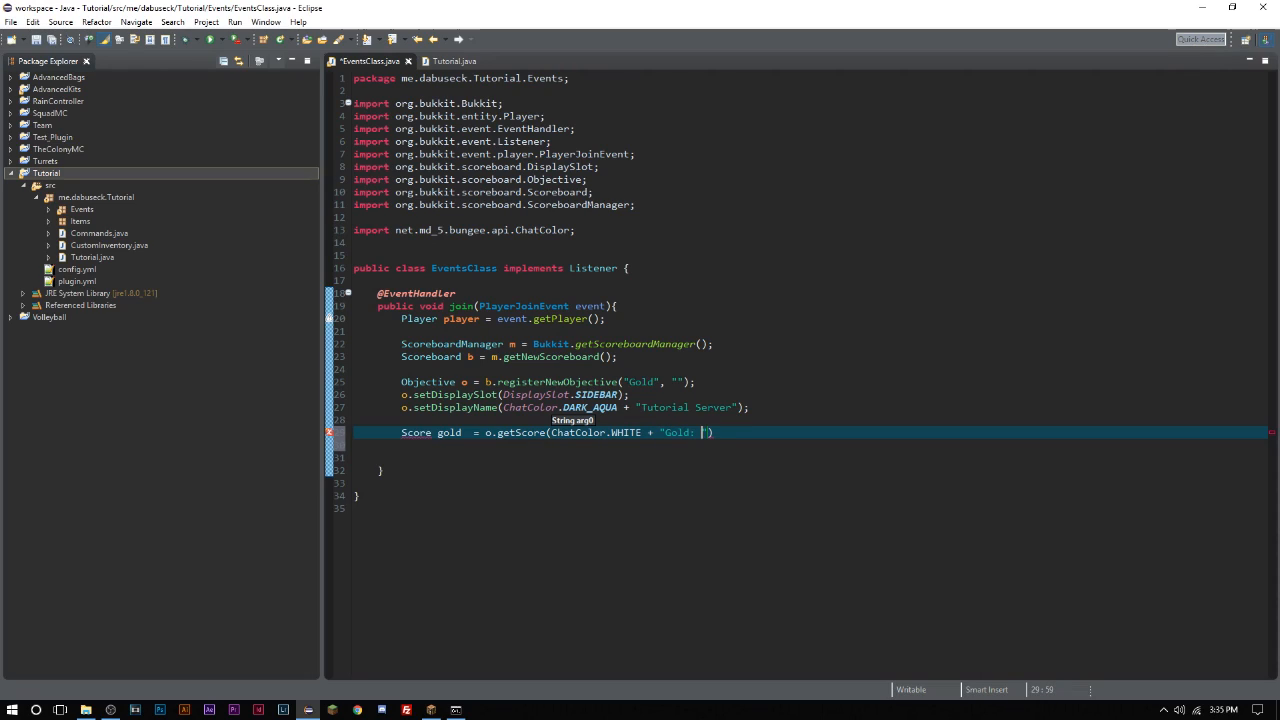
text(+ ChatColor.GOLD + 1-)
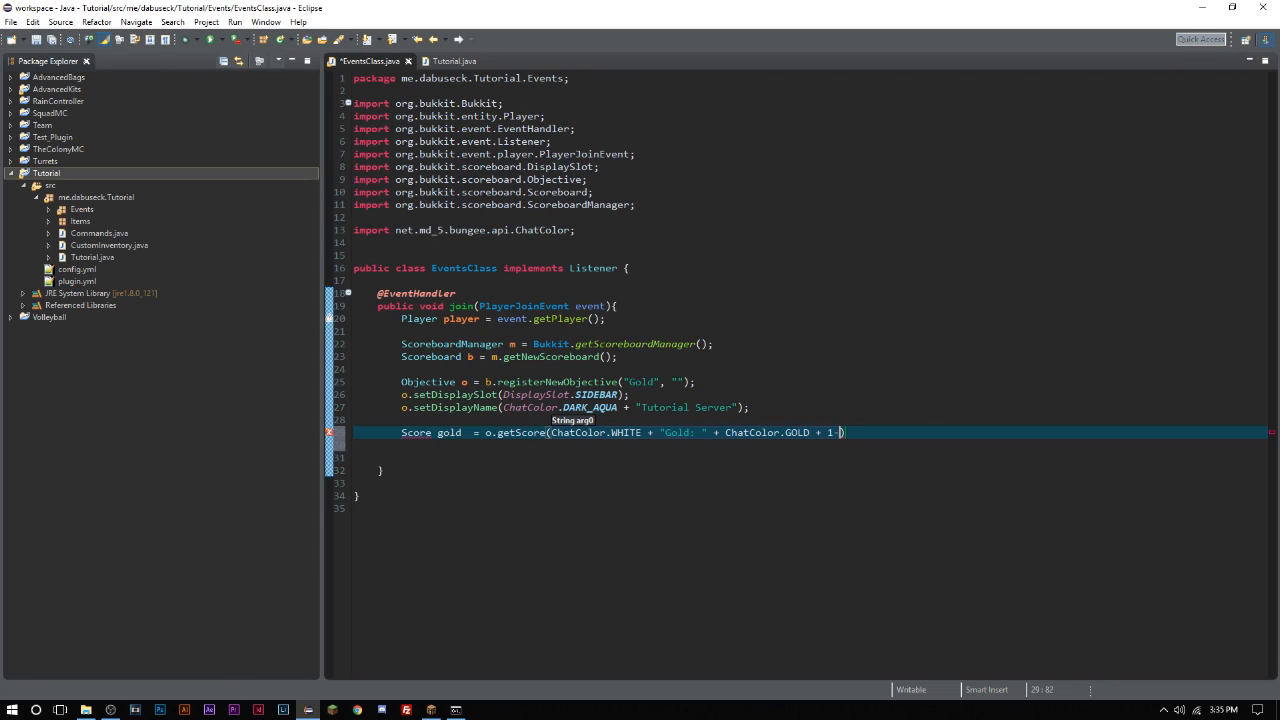
text(0,)
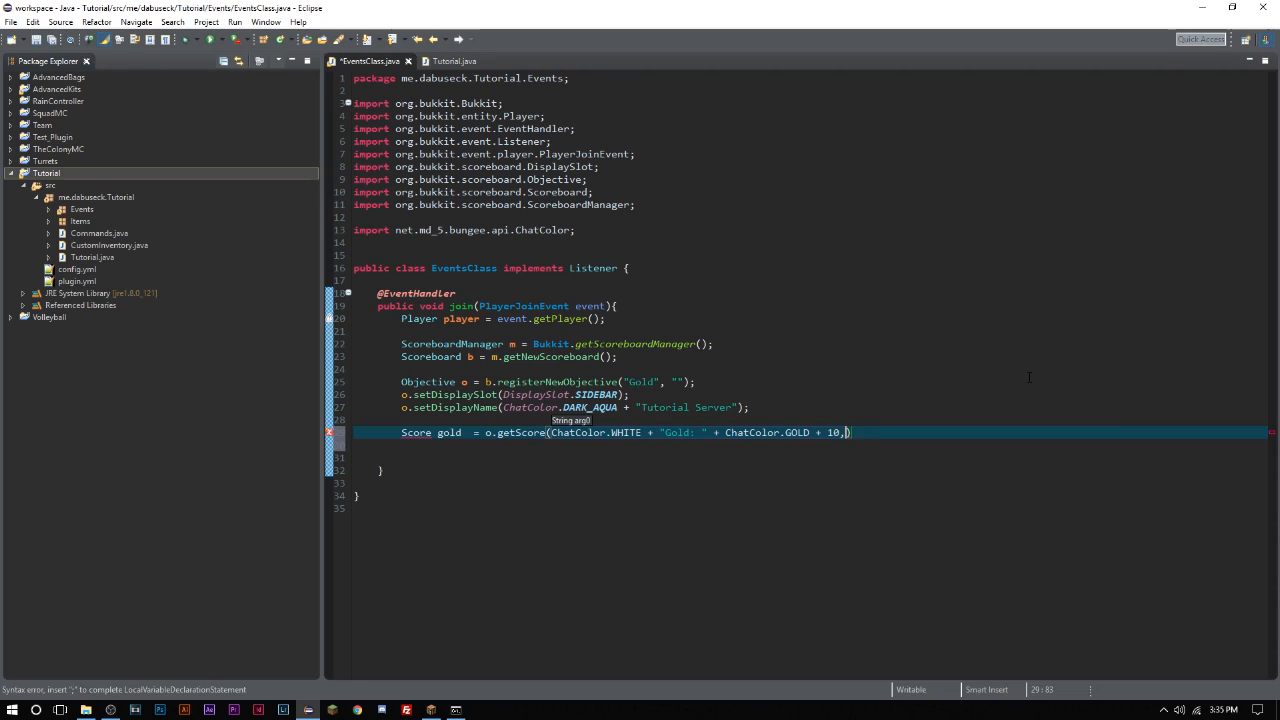
text(000)
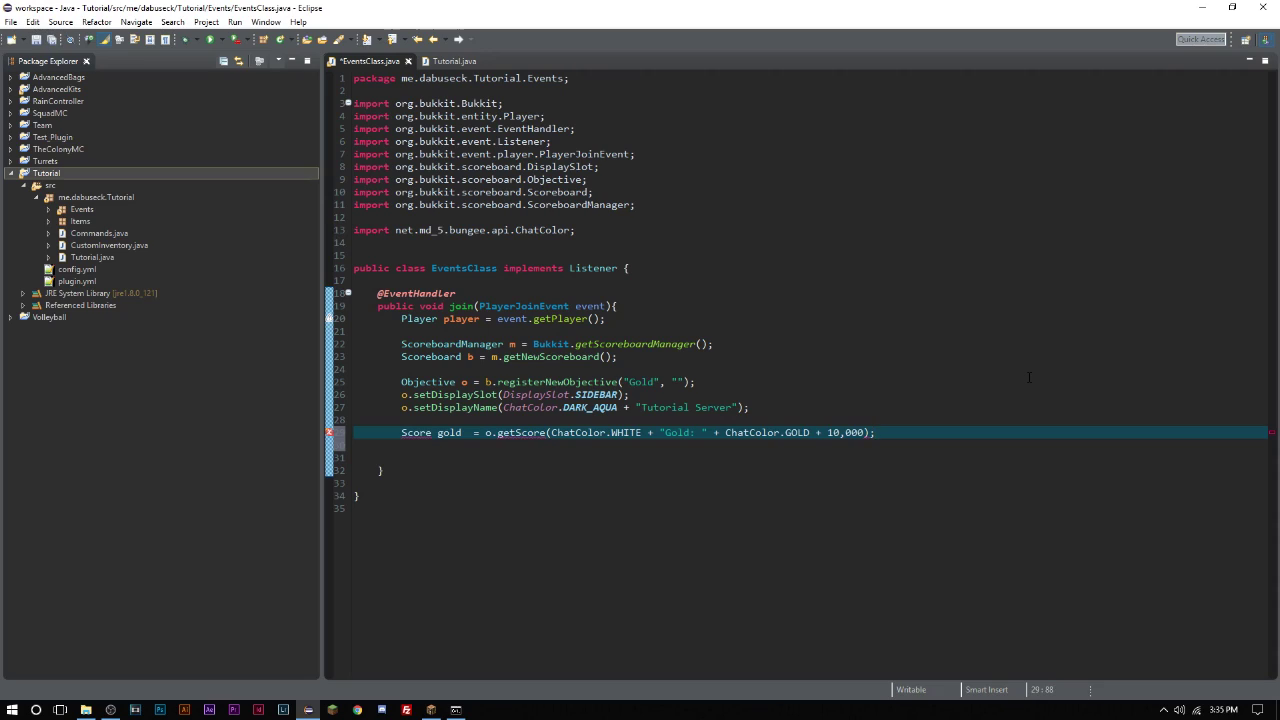
key(ctrl+shift+o)
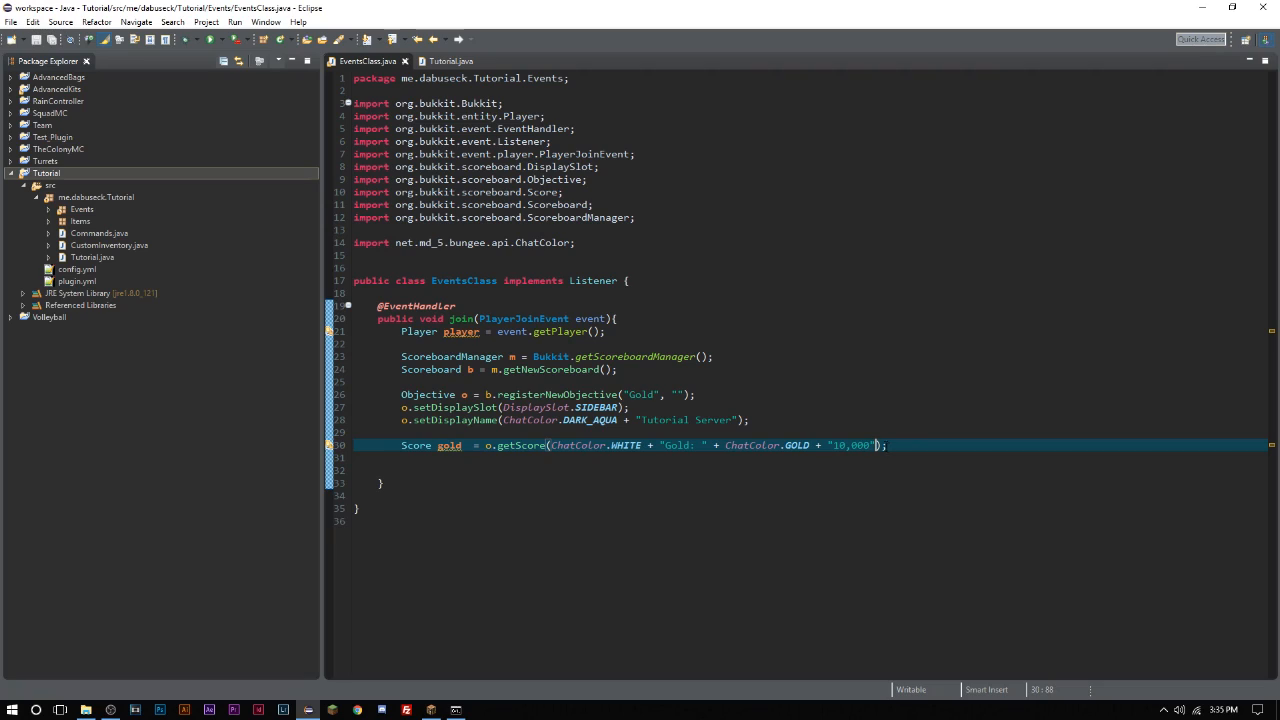
- On a new line below the score, start a gold.setScore( call
key(Return)
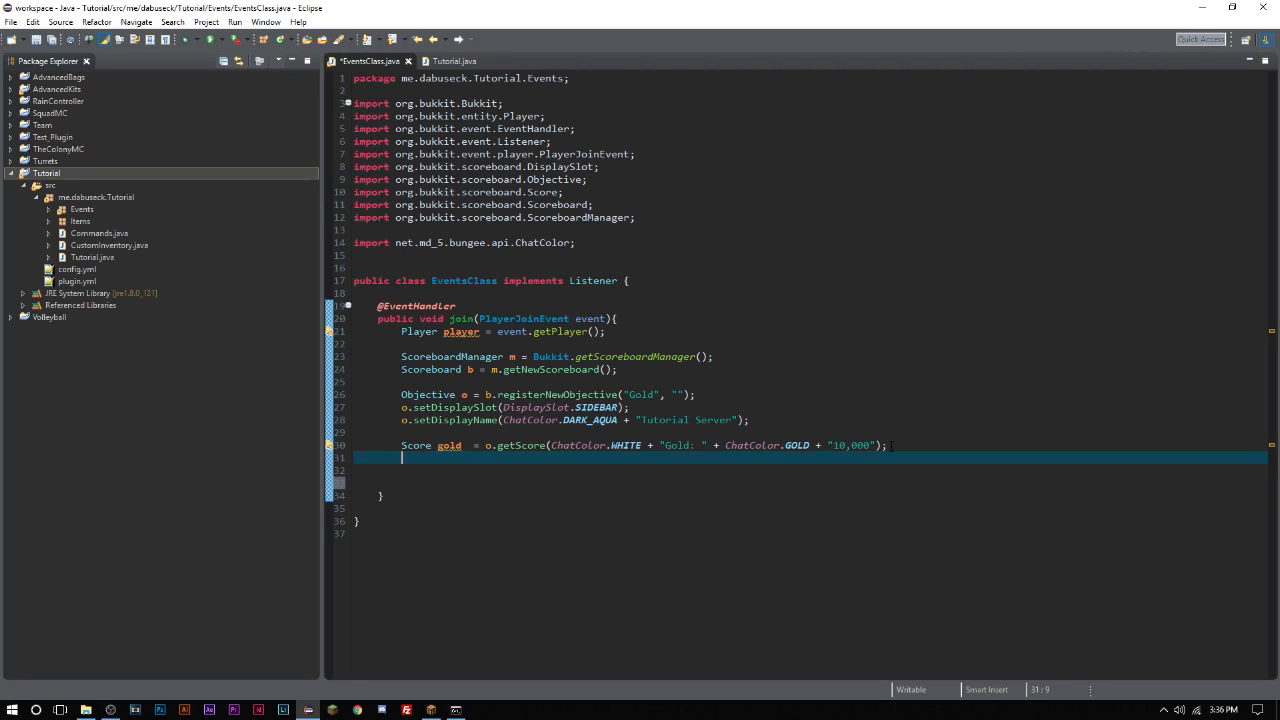
text(gold.setScore(arg0);)
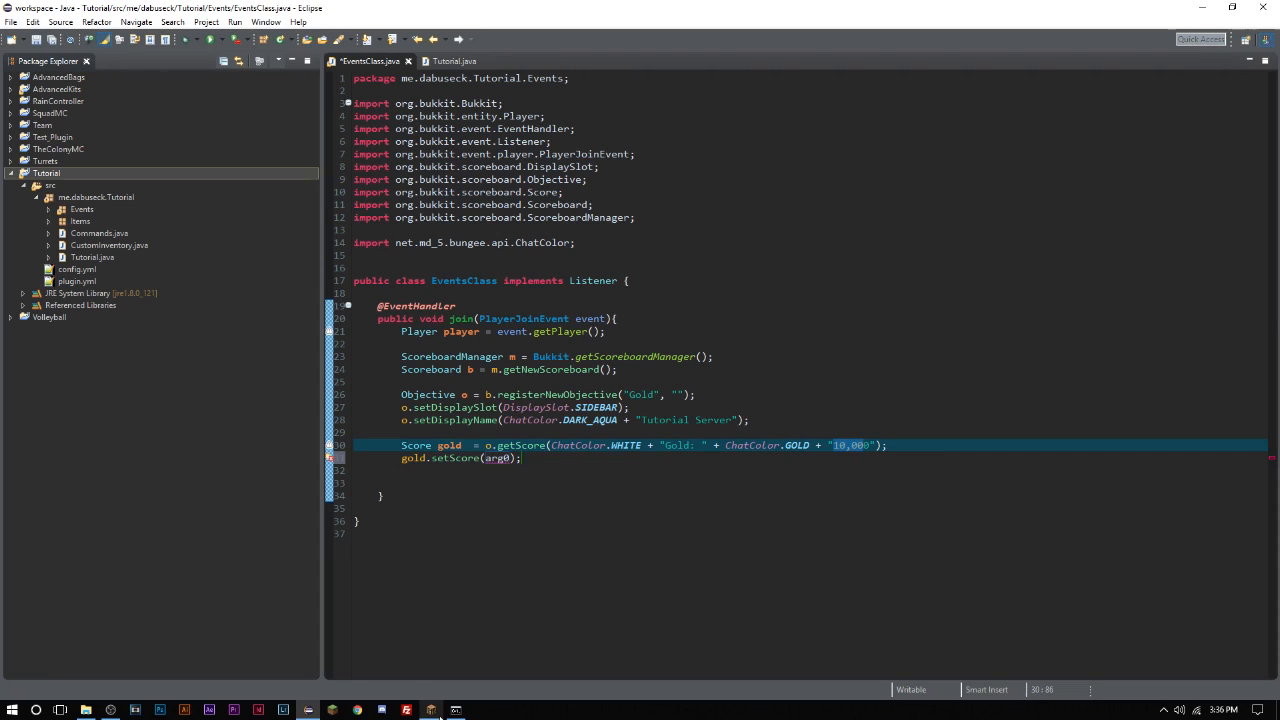
click(430, 710)
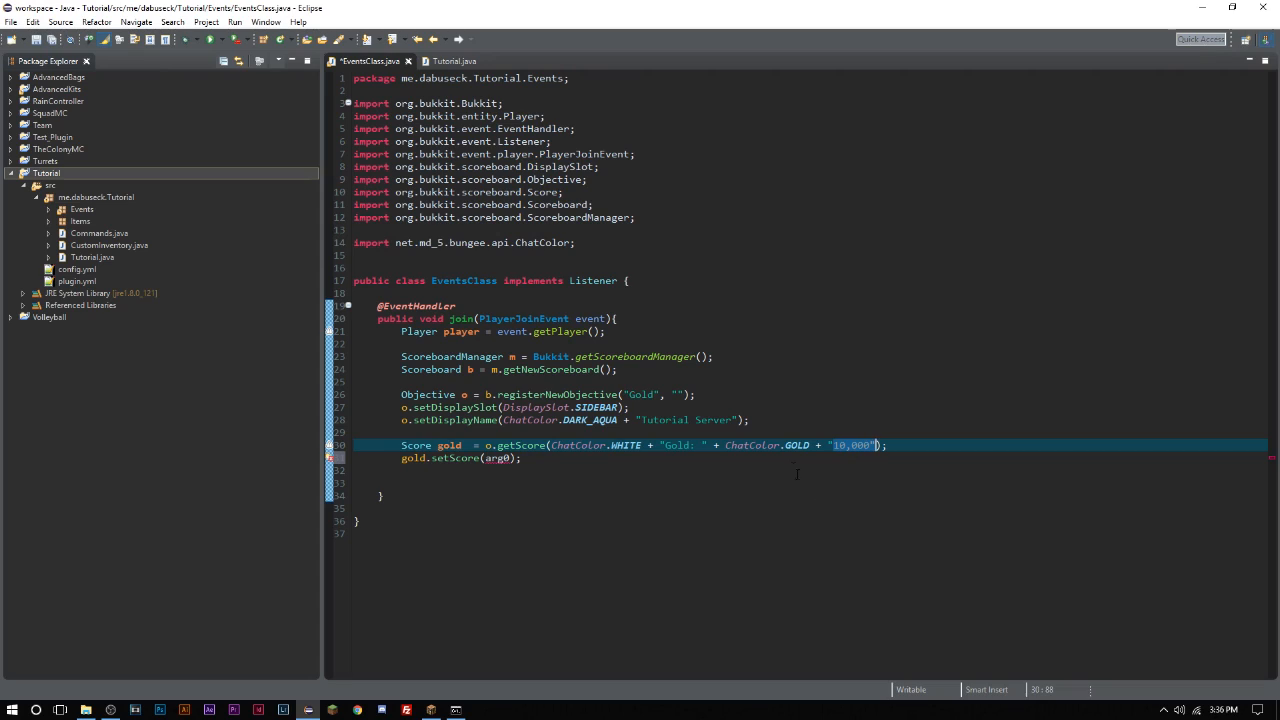
mouse_move(425, 607)
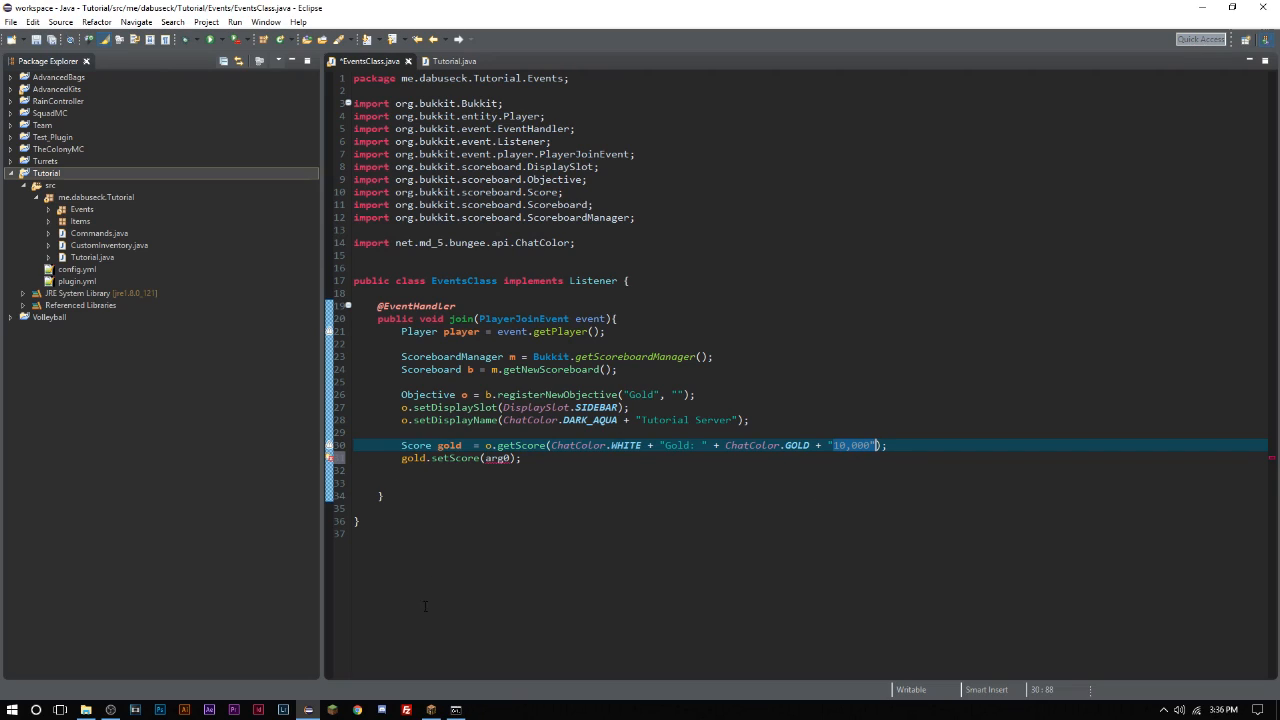
mouse_move(431, 710)
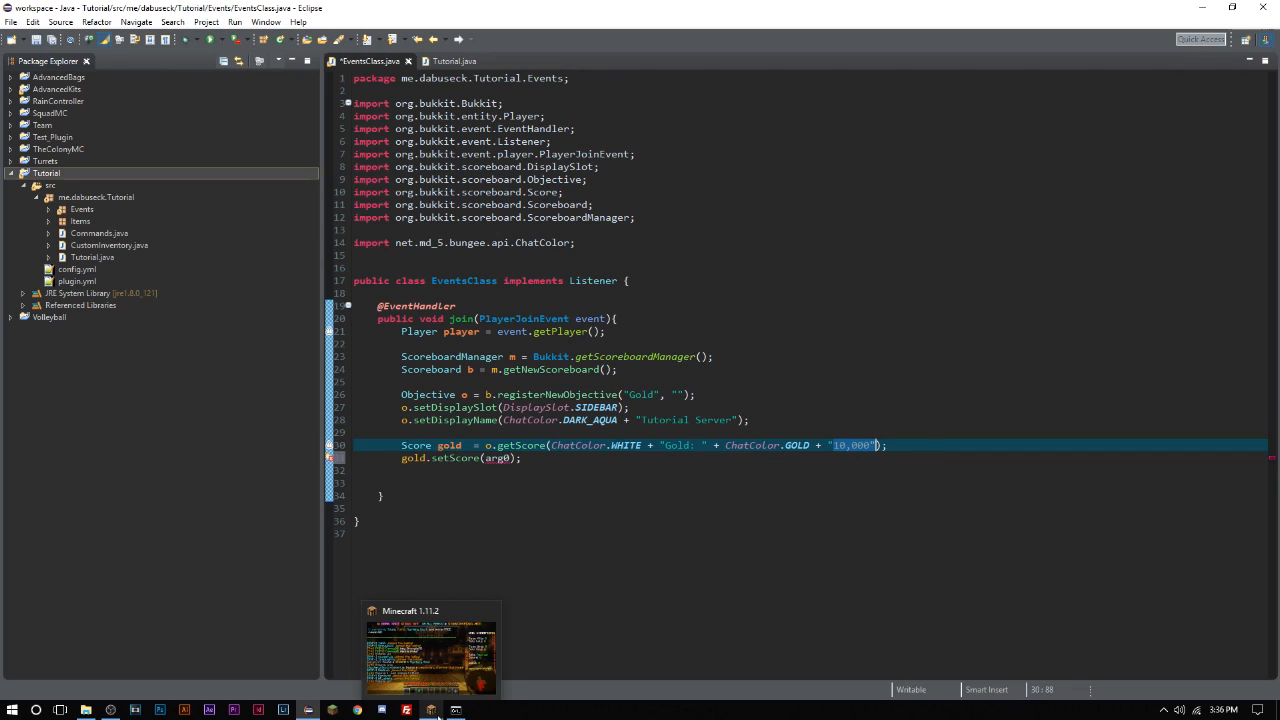
- Bring Minecraft to the front to view the Hypixel lobby sidebar scoreboard
click(430, 650)
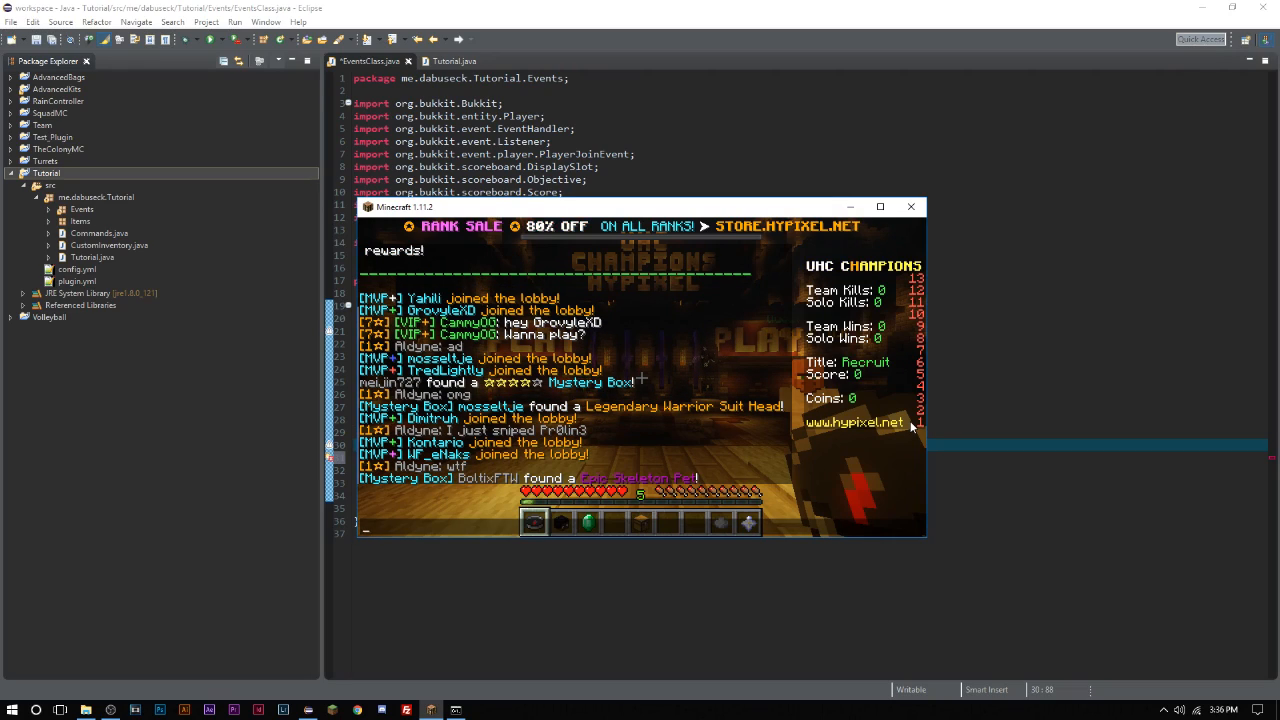
mouse_move(827, 430)
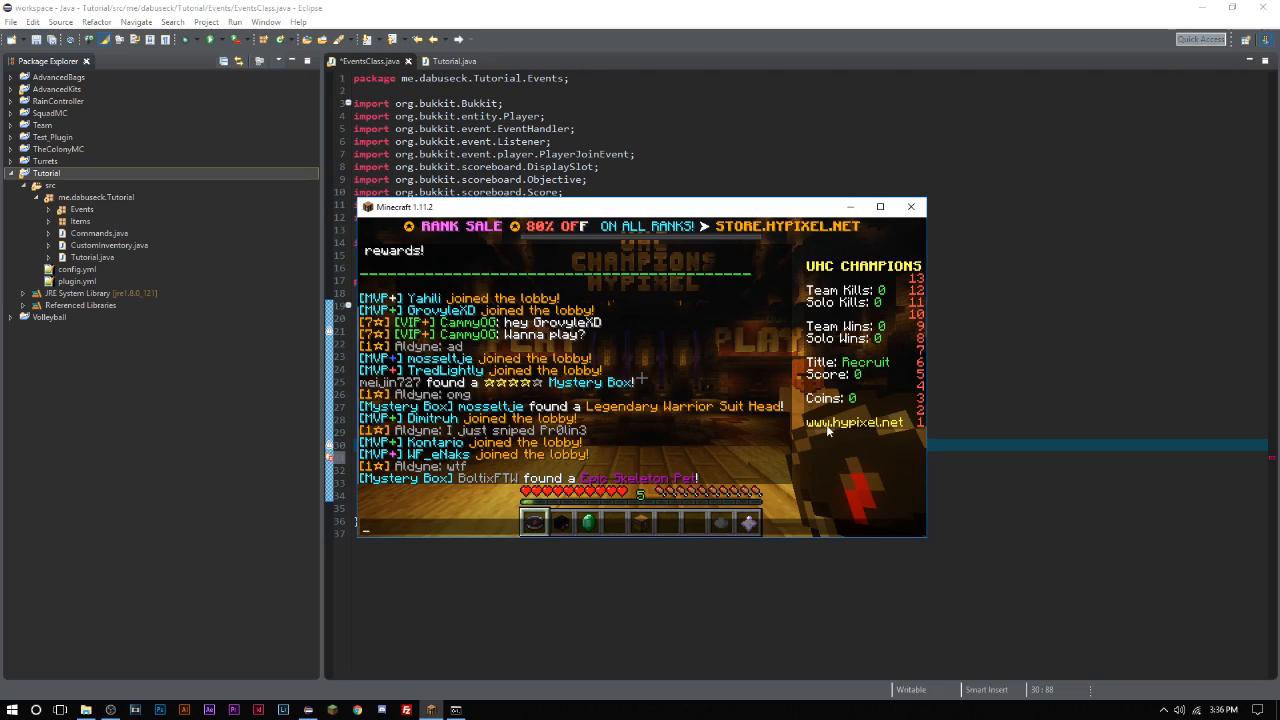
mouse_move(900, 453)
text(gold.setScore(1);)
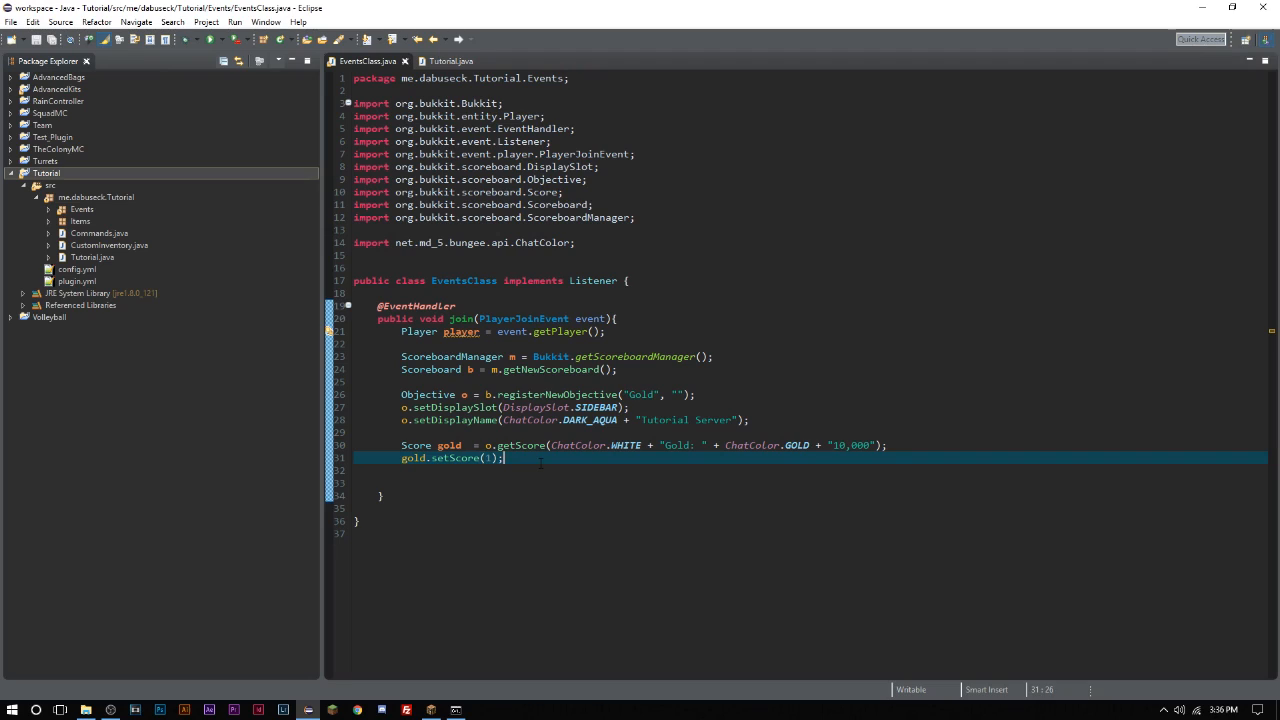
- Start the player.setScoreboard(b) call to give the player the new scoreboard
text(player)
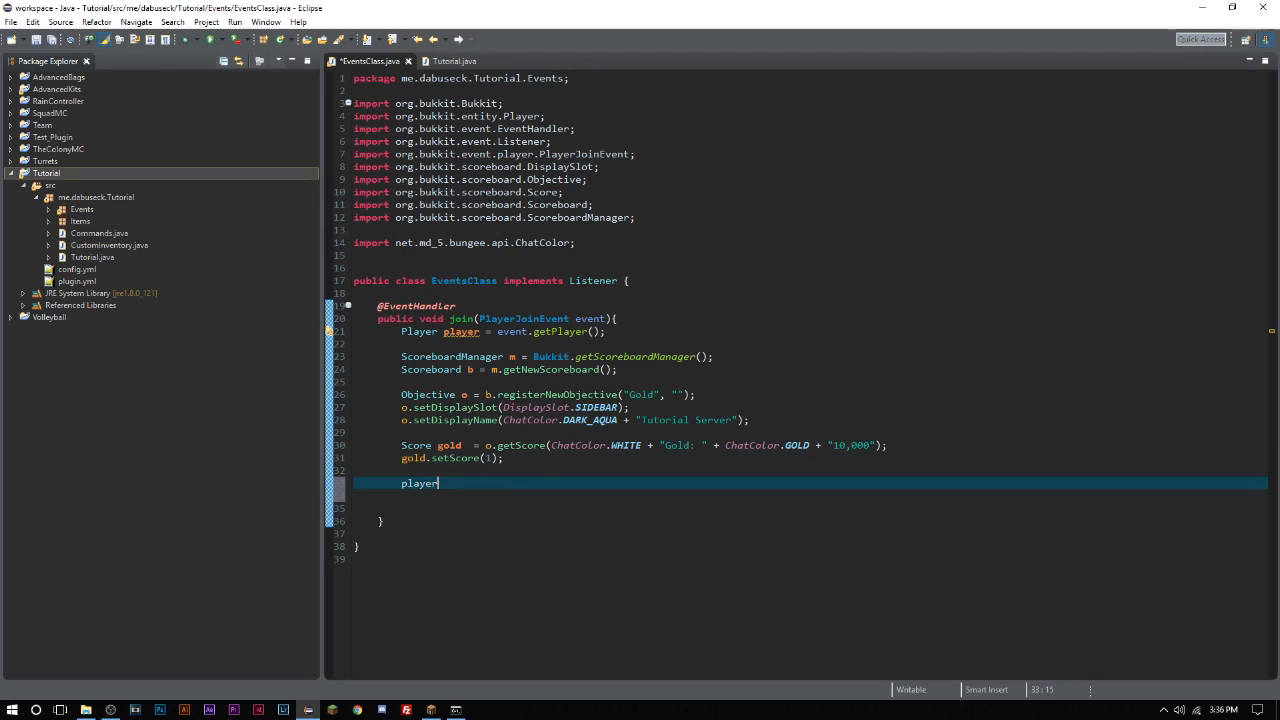
text(.setsc)
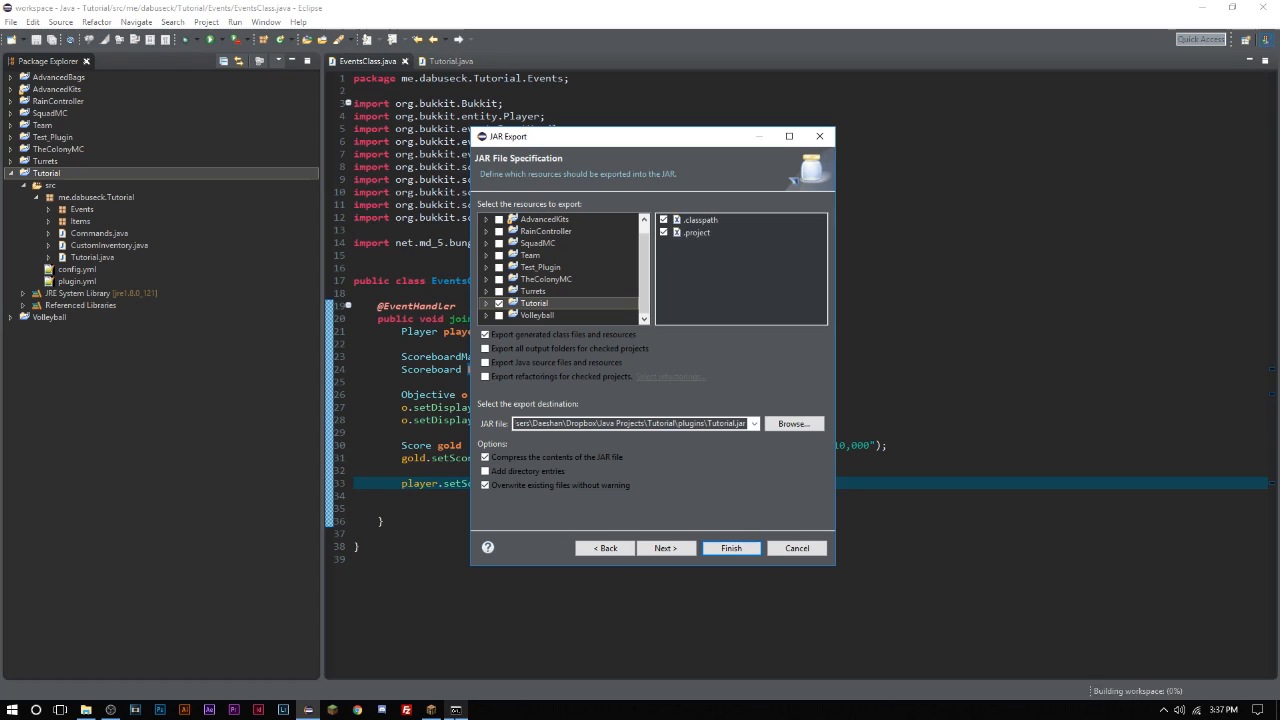
- Export the Tutorial plugin JAR and switch to the server console to reload
click(730, 548)
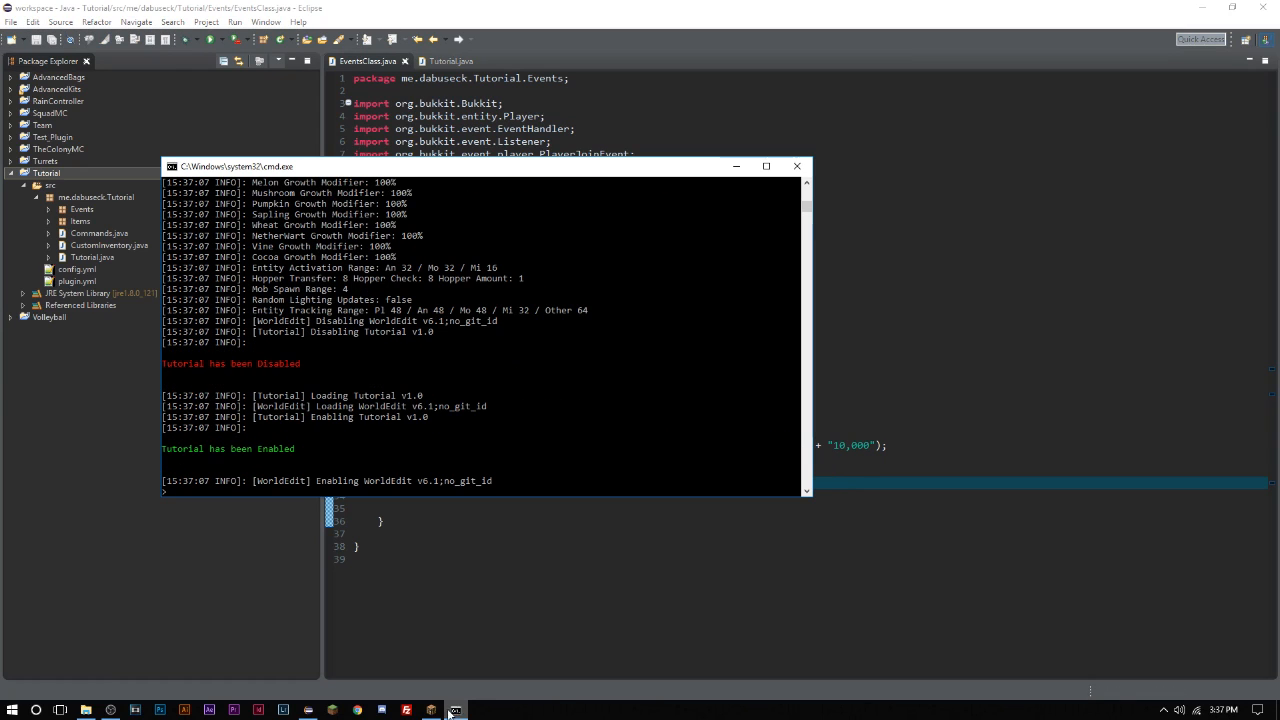
click(455, 710)
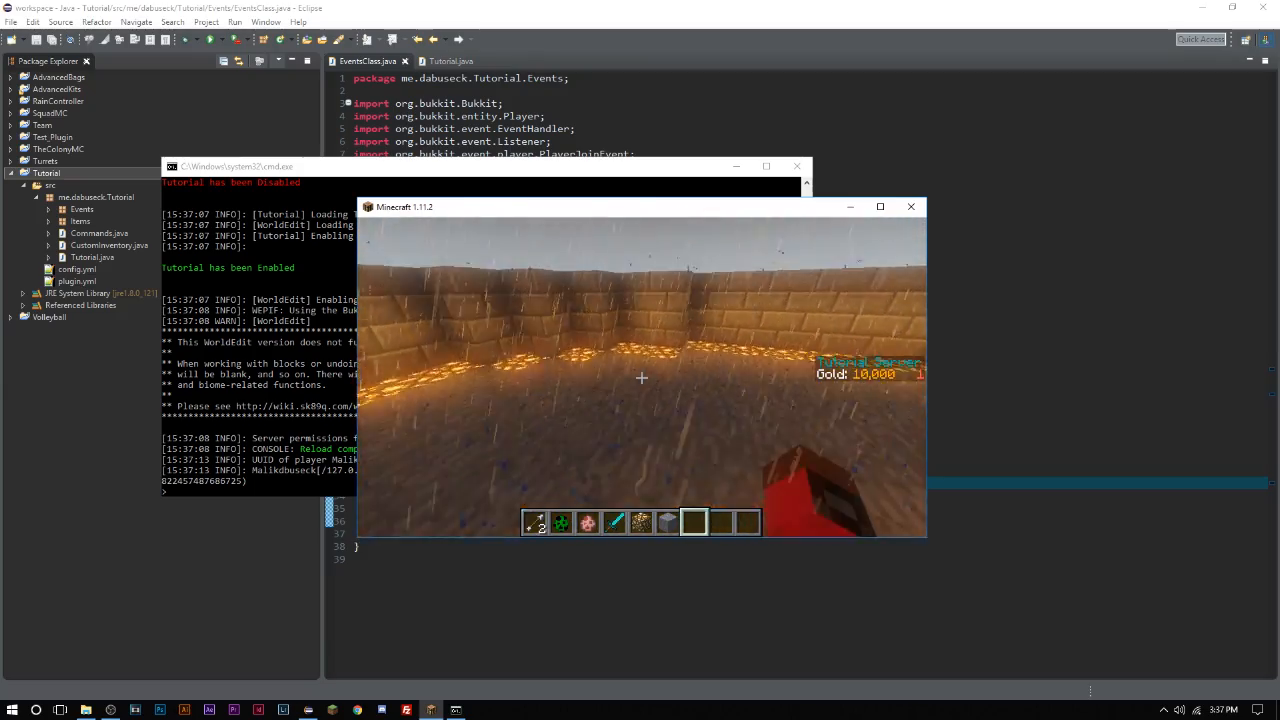
- Run /weather clear in Minecraft chat to stop the rain
text(/weather c)
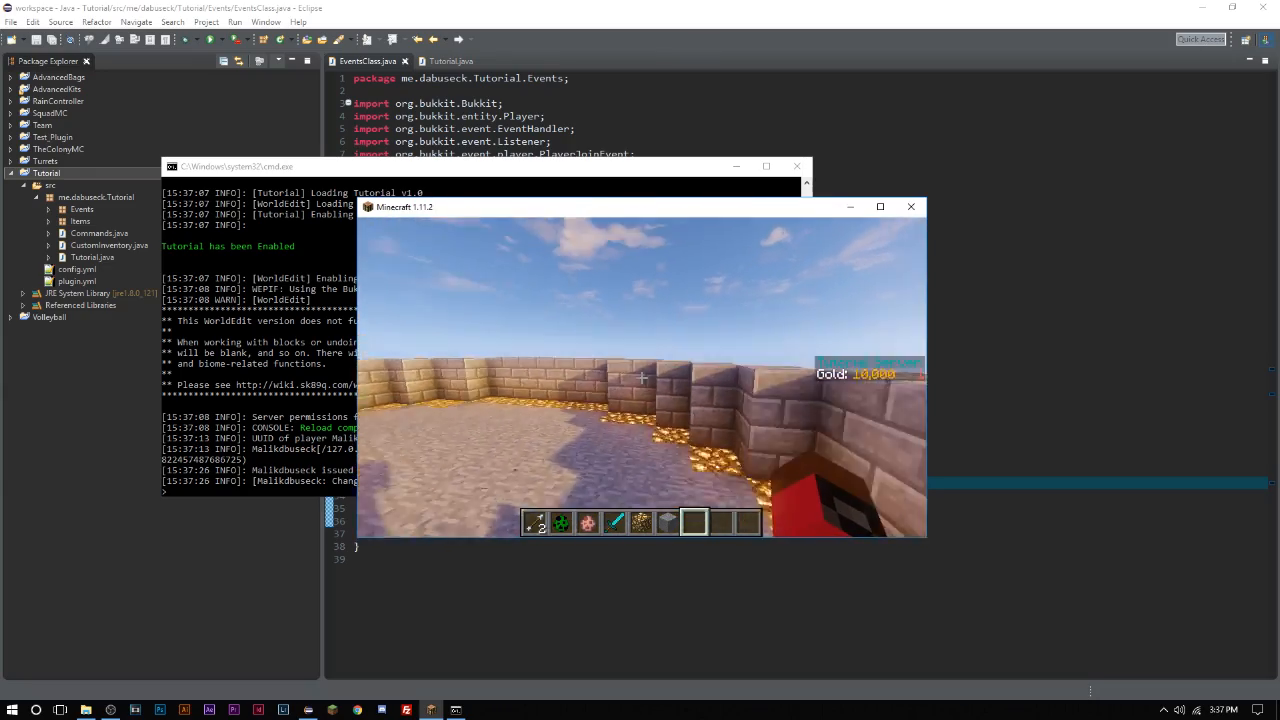
mouse_move(640, 377)
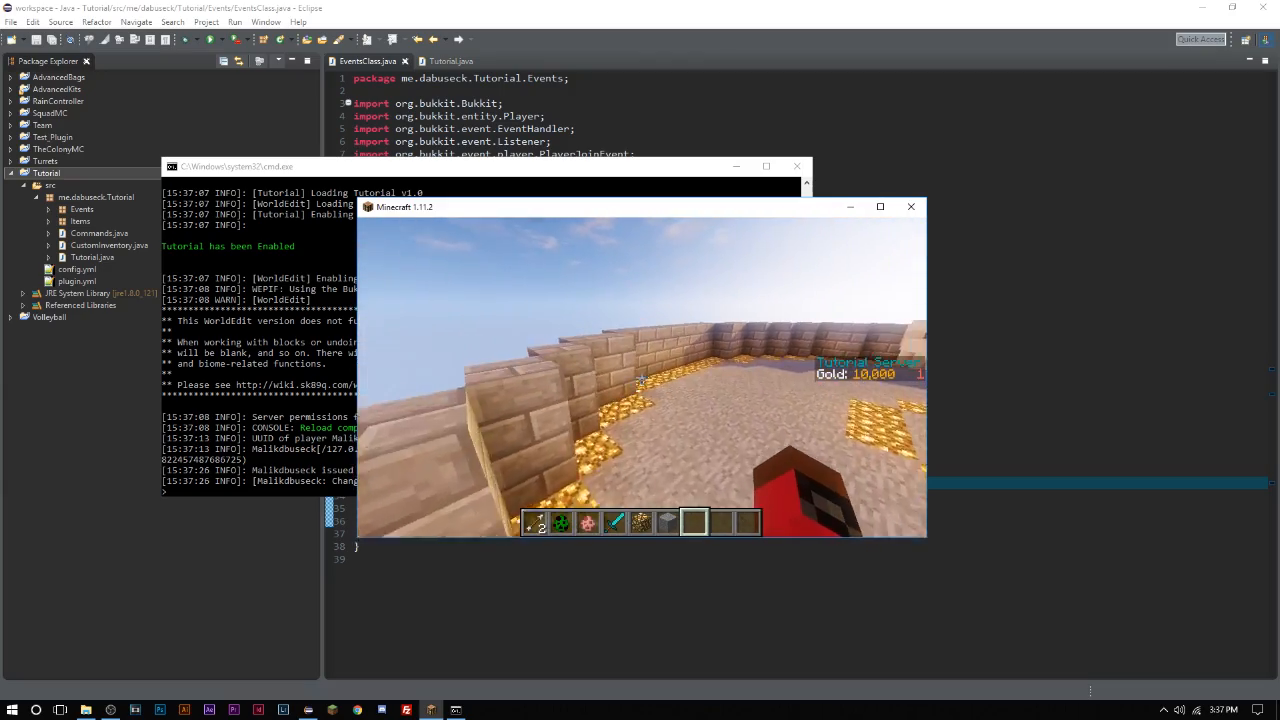
mouse_move(640, 375)
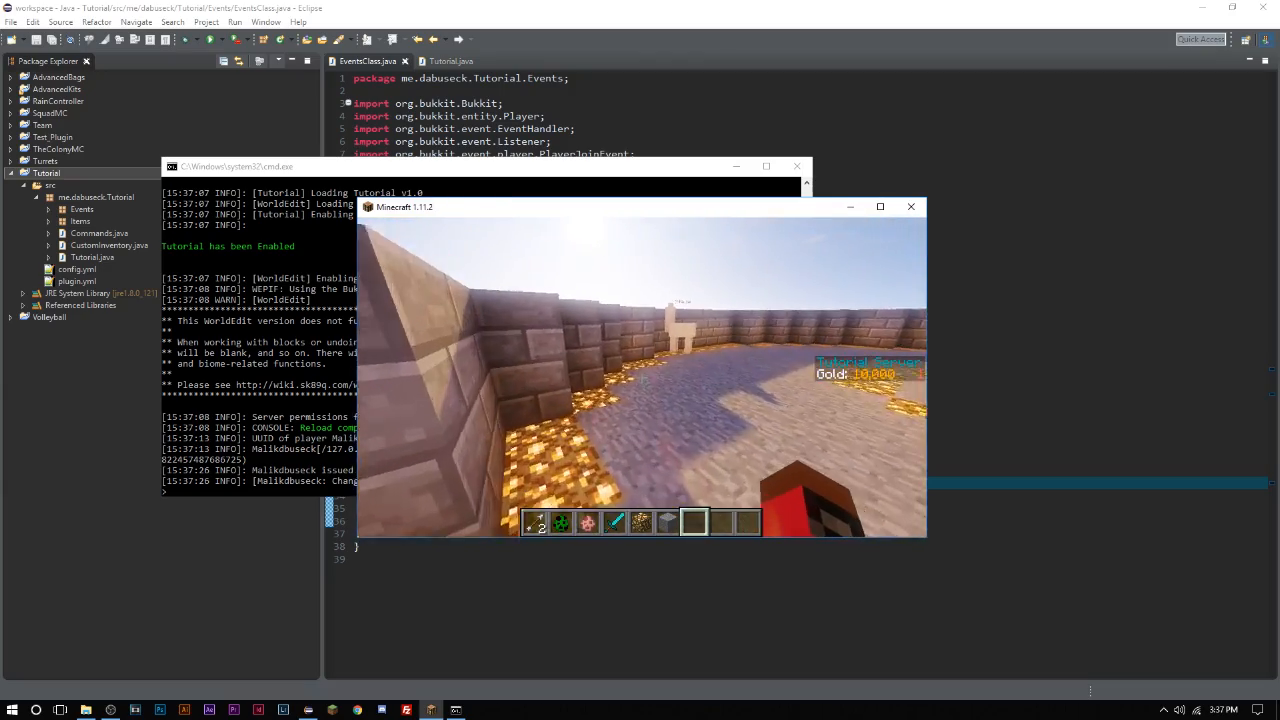
mouse_move(641, 377)
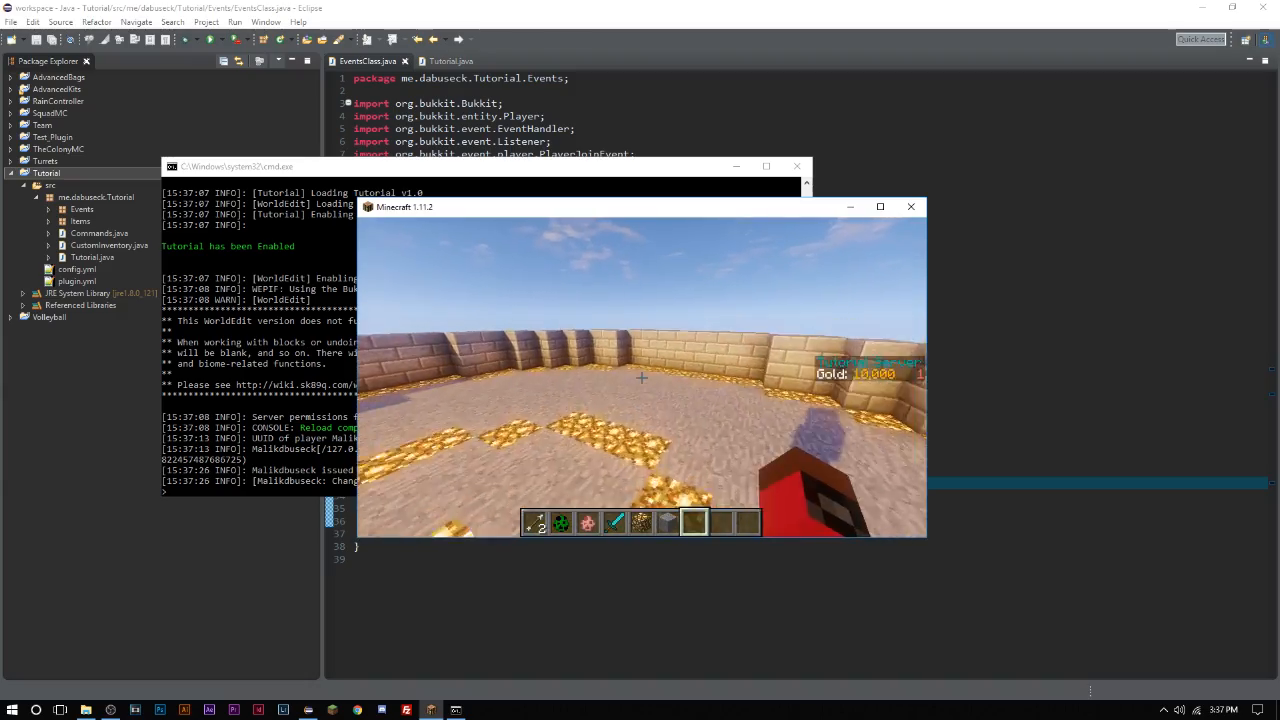
mouse_move(641, 377)
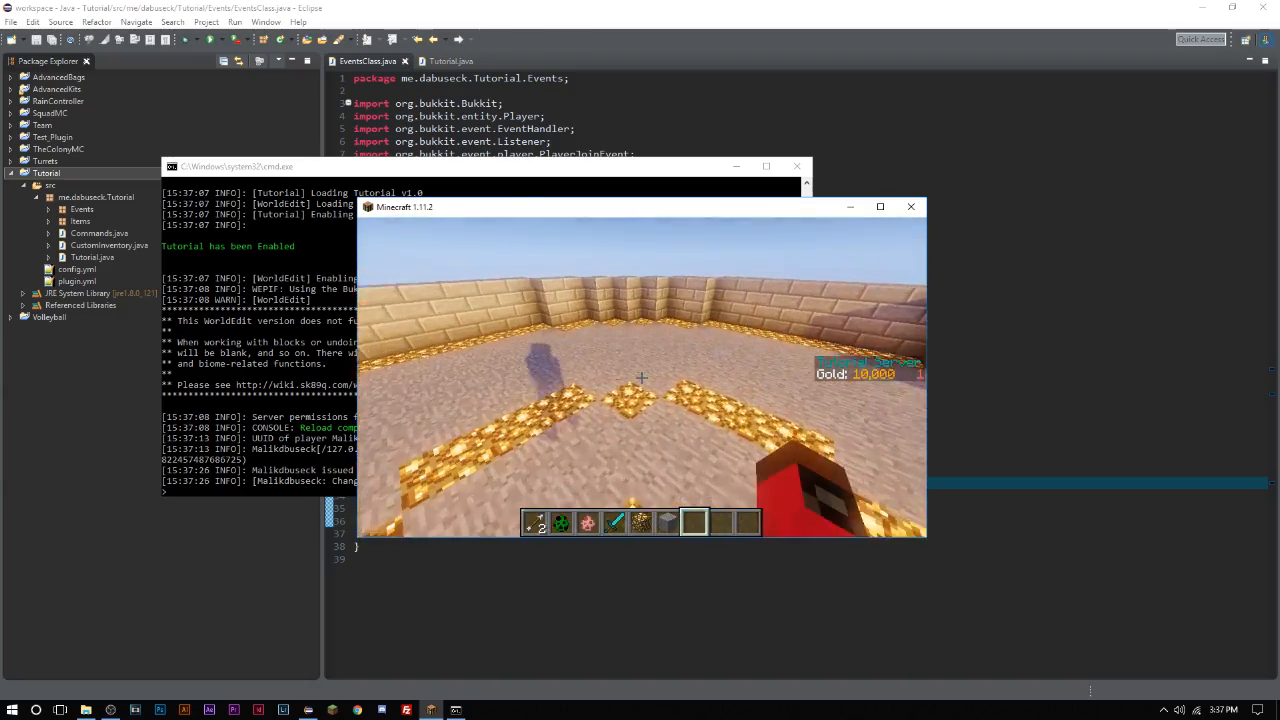